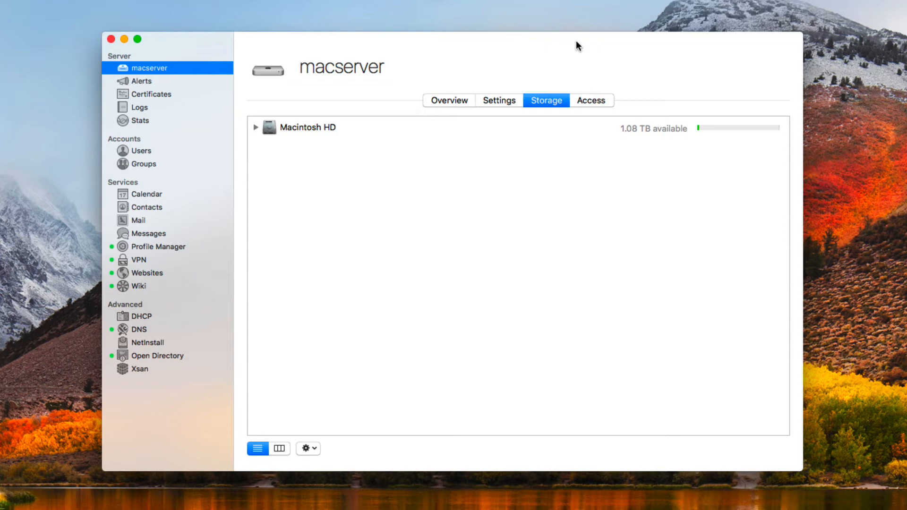
{"action": "mouse_move", "coordinate": [148, 283]}
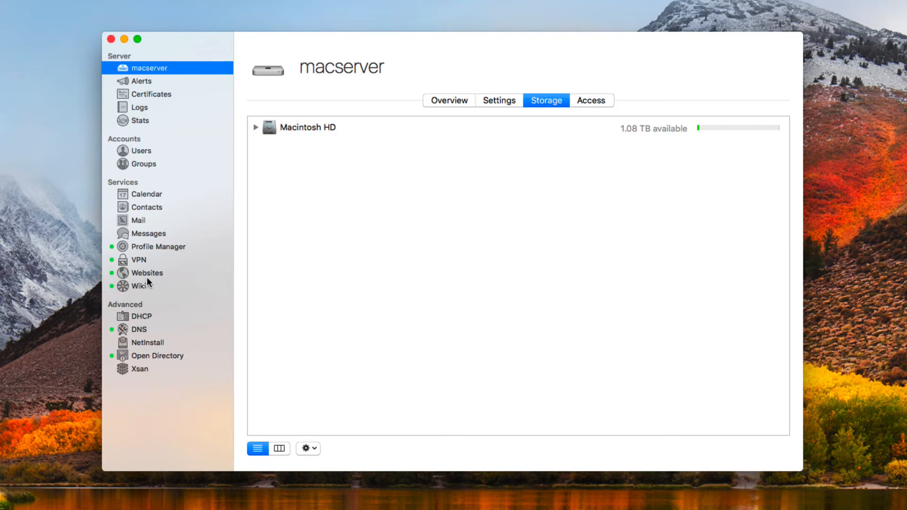
{"action": "mouse_move", "coordinate": [149, 293]}
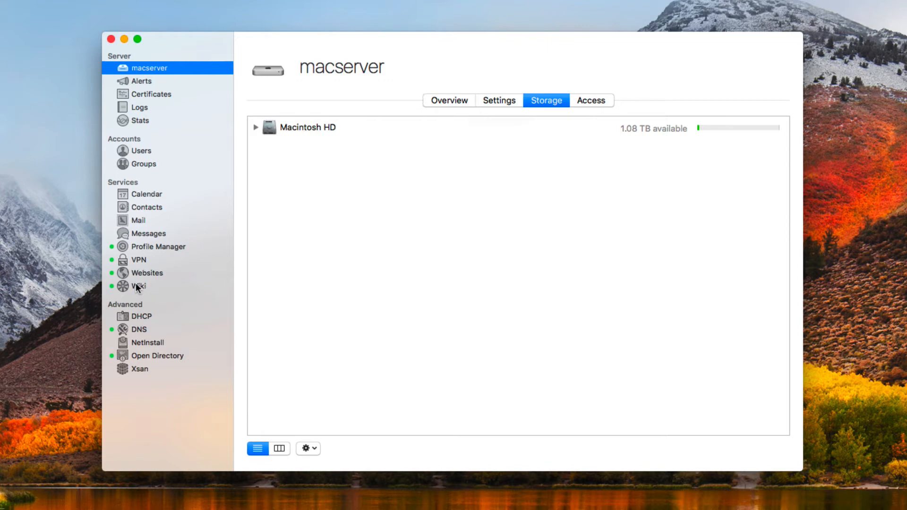
Show the Wiki service settings in Server, with the service on and WebDAV access enabled
{"action": "left_click", "coordinate": [140, 286]}
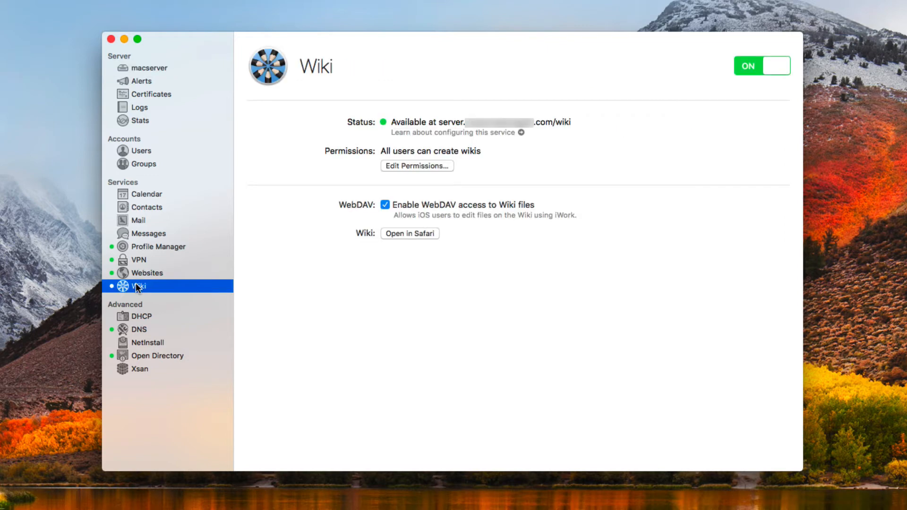
{"action": "mouse_move", "coordinate": [391, 214]}
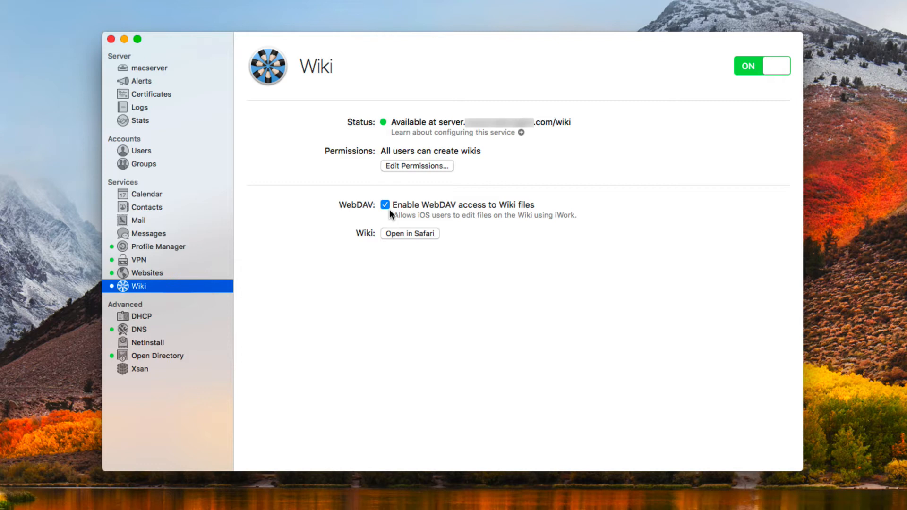
{"action": "mouse_move", "coordinate": [158, 75]}
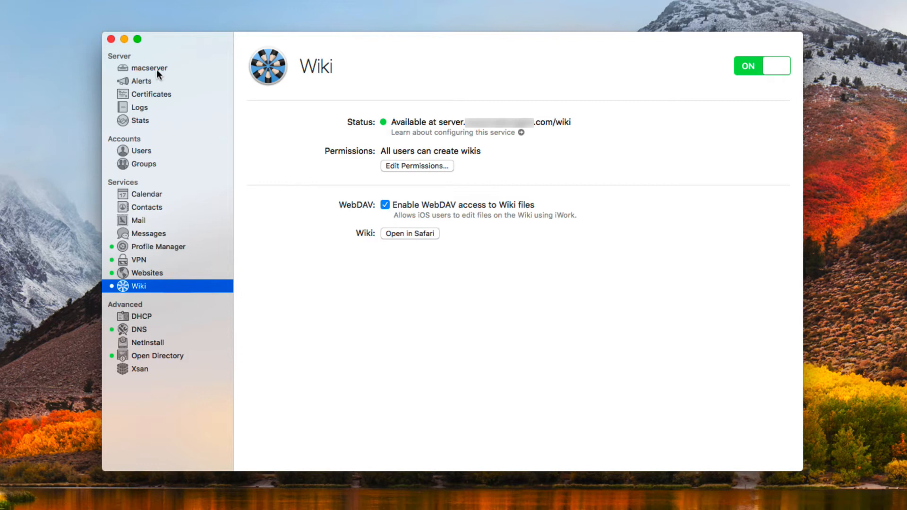
{"action": "left_click", "coordinate": [147, 68]}
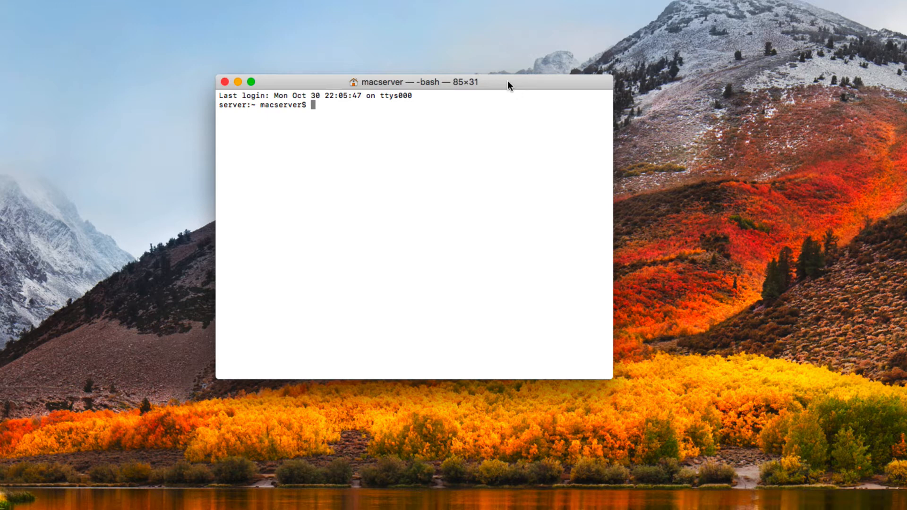
Run sudo wfsctl start with the admin password; it fails because MacServer.local isn't available
{"action": "type", "text": "sudo"}
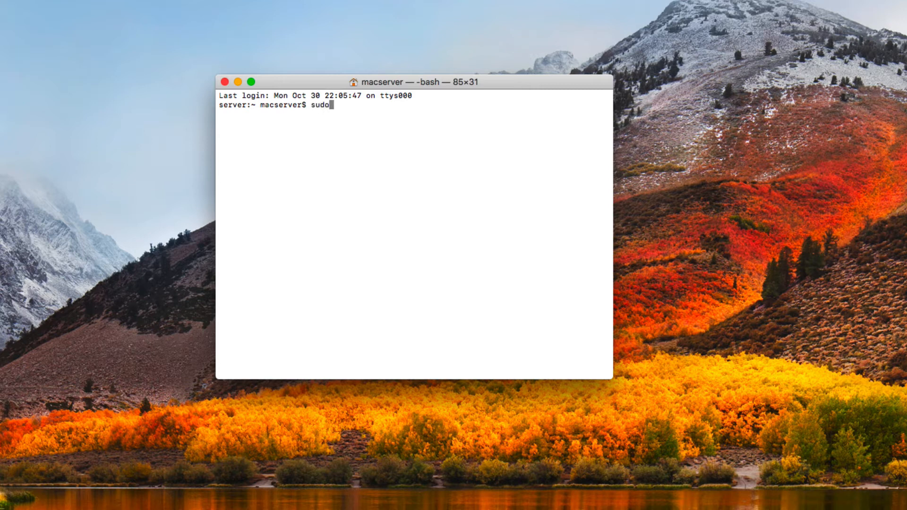
{"action": "type", "text": "w"}
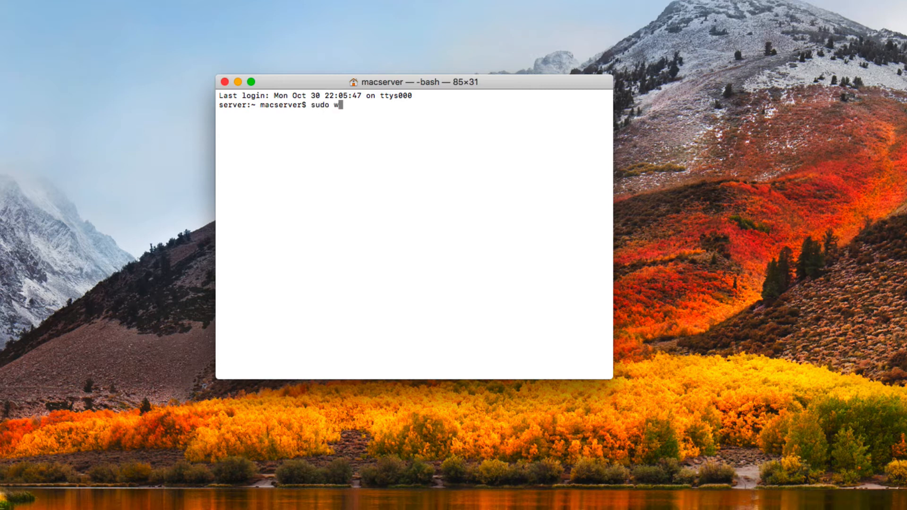
{"action": "type", "text": "fsctl"}
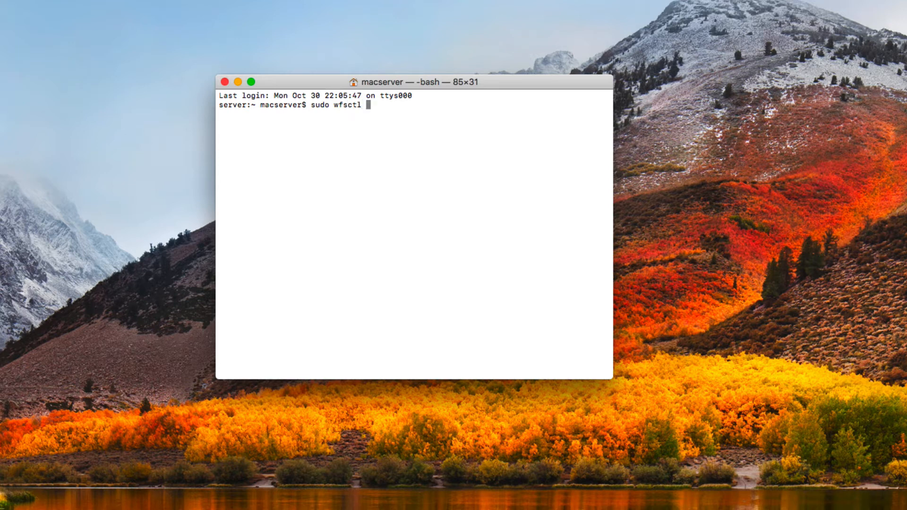
{"action": "type", "text": "star"}
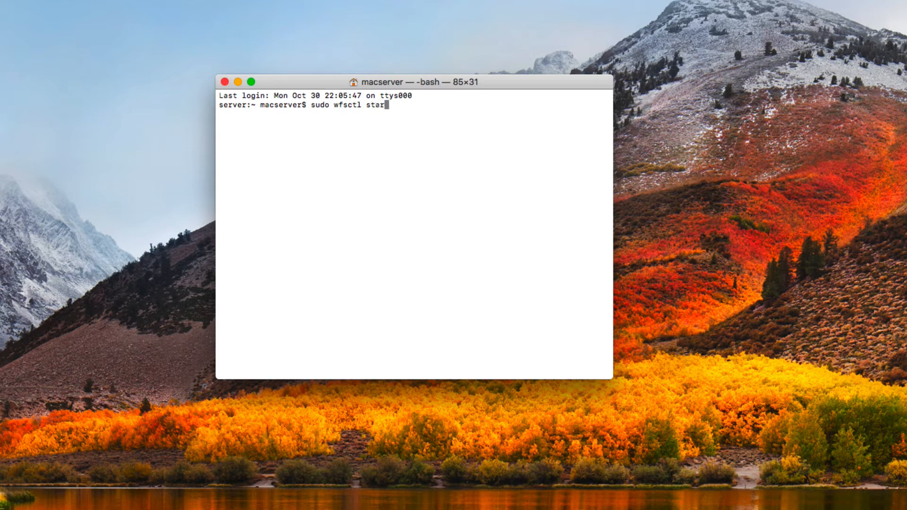
{"action": "key", "text": "Return"}
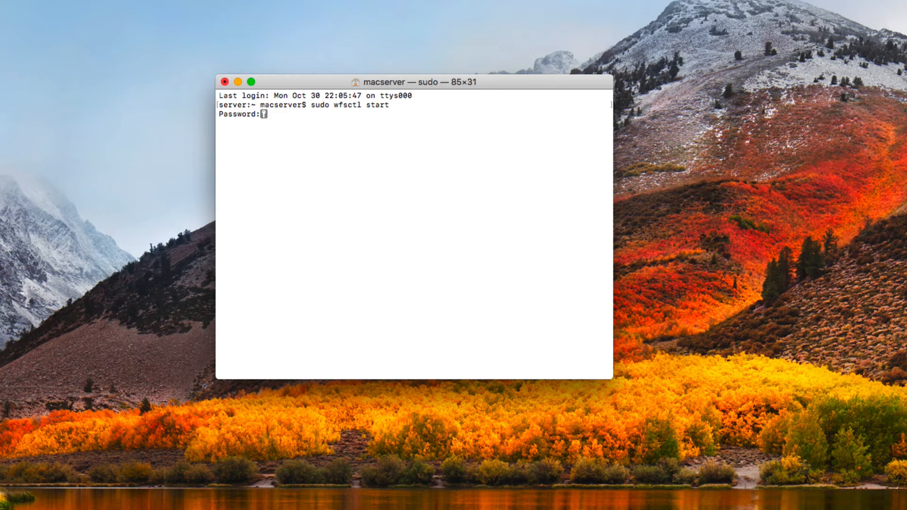
{"action": "key", "text": "Return"}
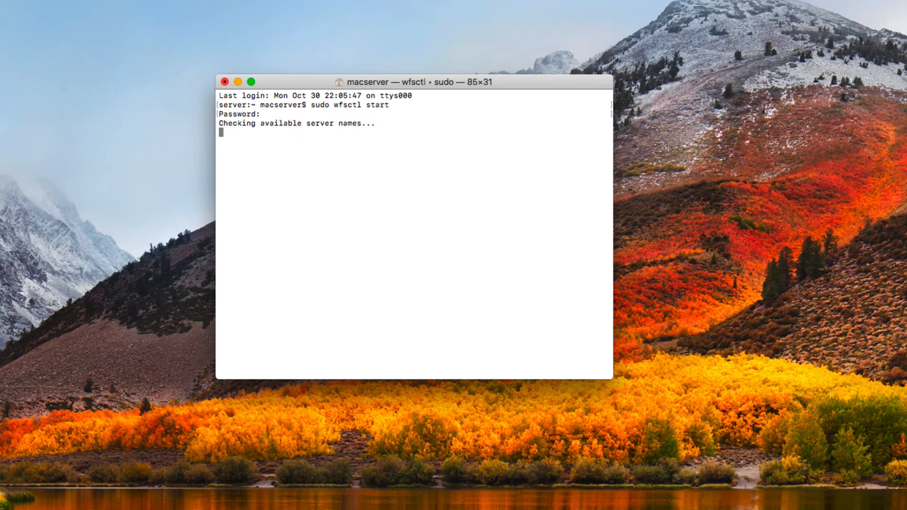
{"action": "key", "text": "Return"}
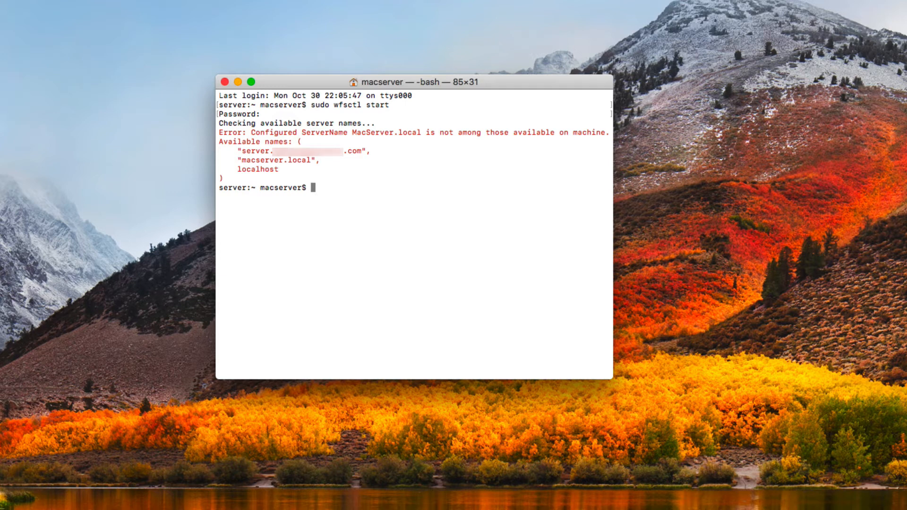
{"action": "mouse_move", "coordinate": [333, 171]}
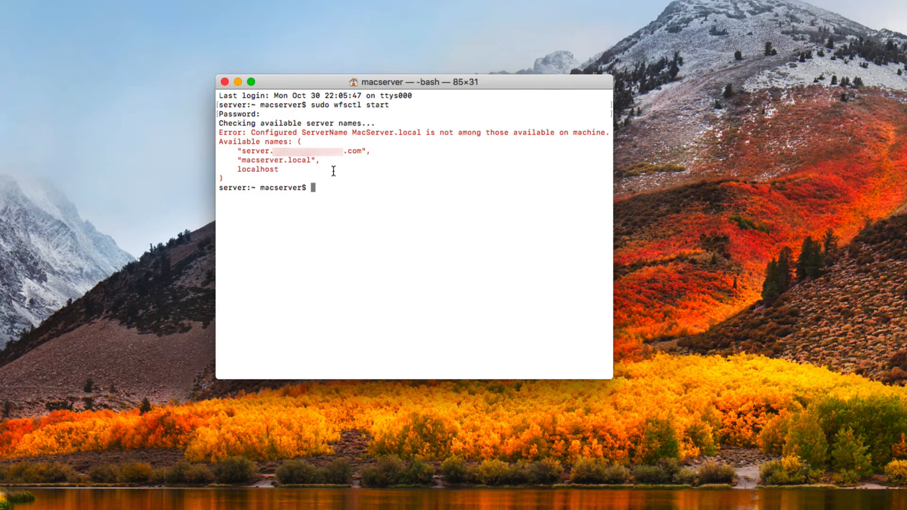
{"action": "mouse_move", "coordinate": [280, 173]}
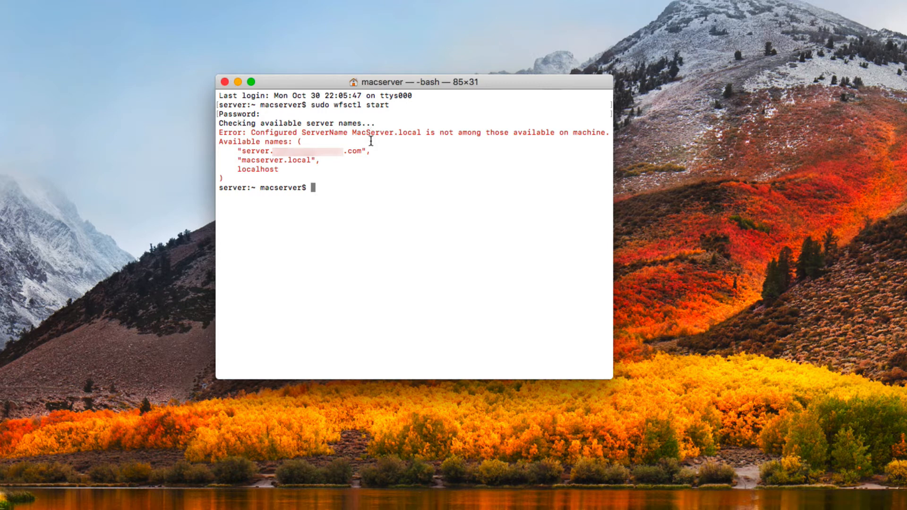
{"action": "mouse_move", "coordinate": [343, 197]}
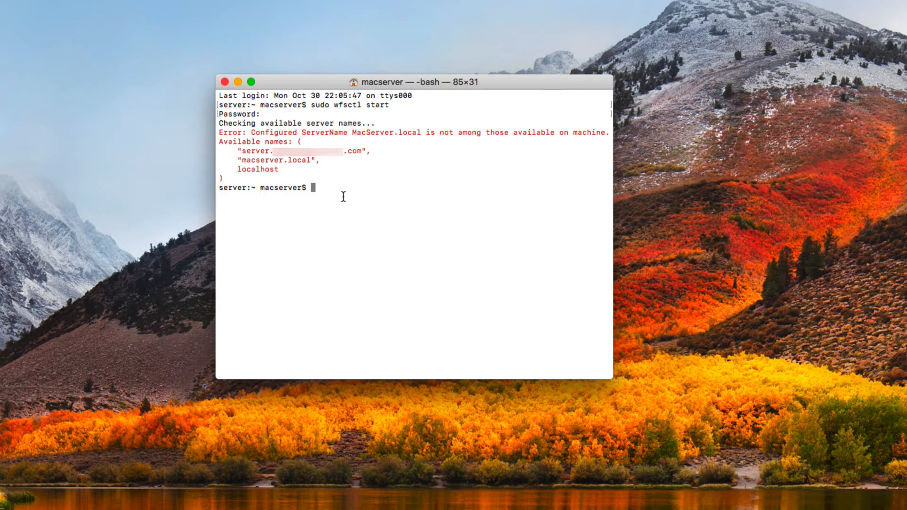
Enter 'sudo wfsctl share /' at the prompt to begin the folder path
{"action": "type", "text": "sudo"}
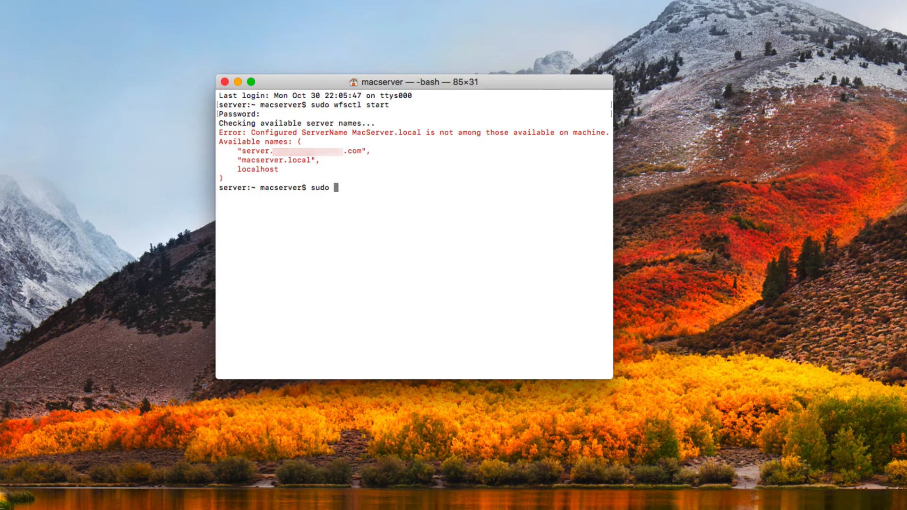
{"action": "type", "text": "wfs"}
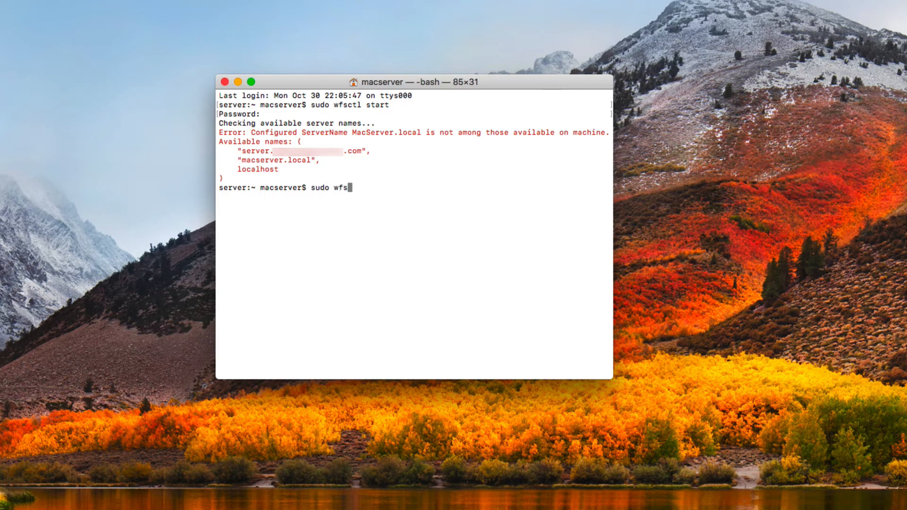
{"action": "type", "text": "ctl"}
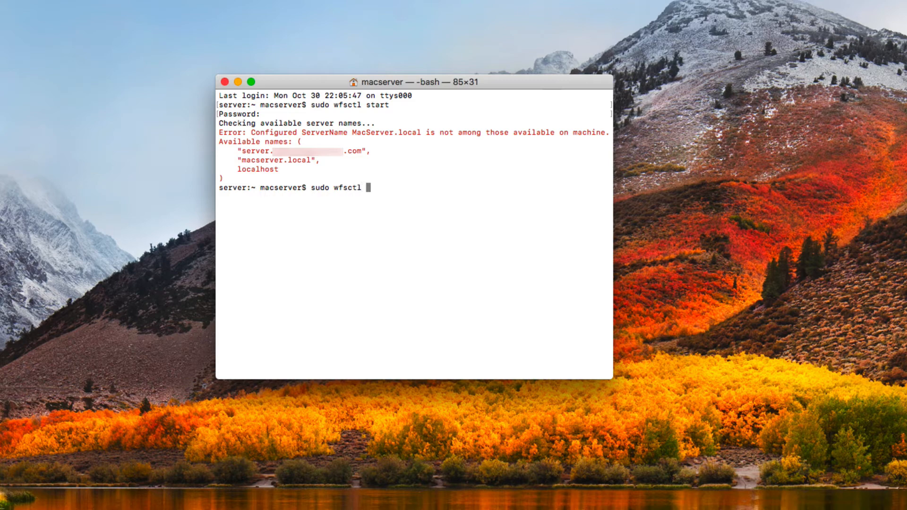
{"action": "type", "text": "share"}
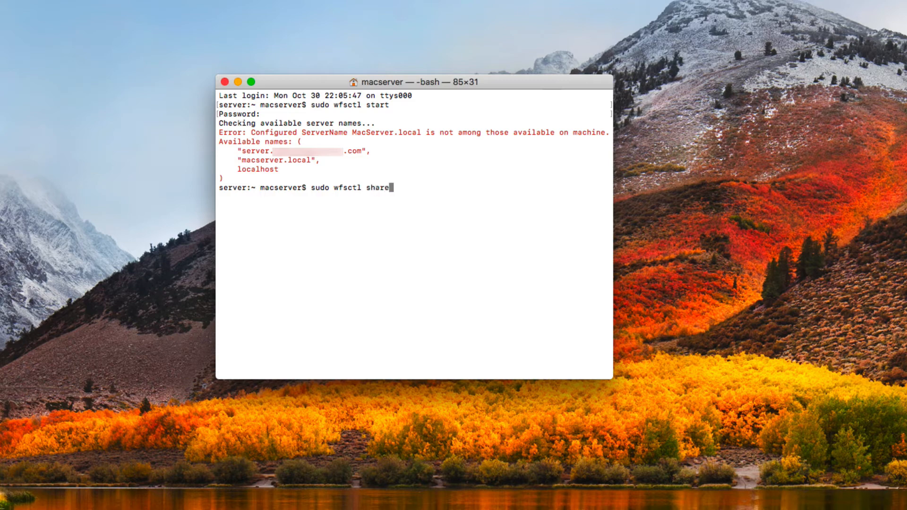
{"action": "type", "text": "/"}
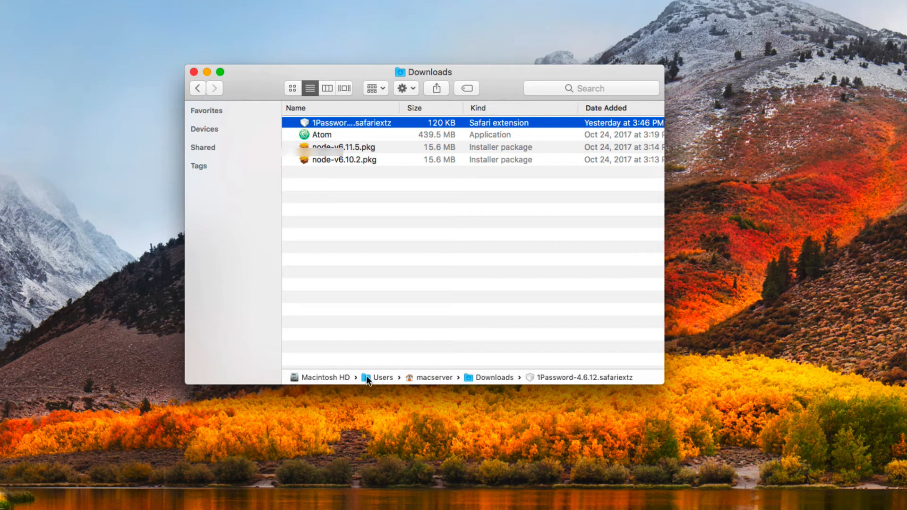
{"action": "mouse_move", "coordinate": [430, 382]}
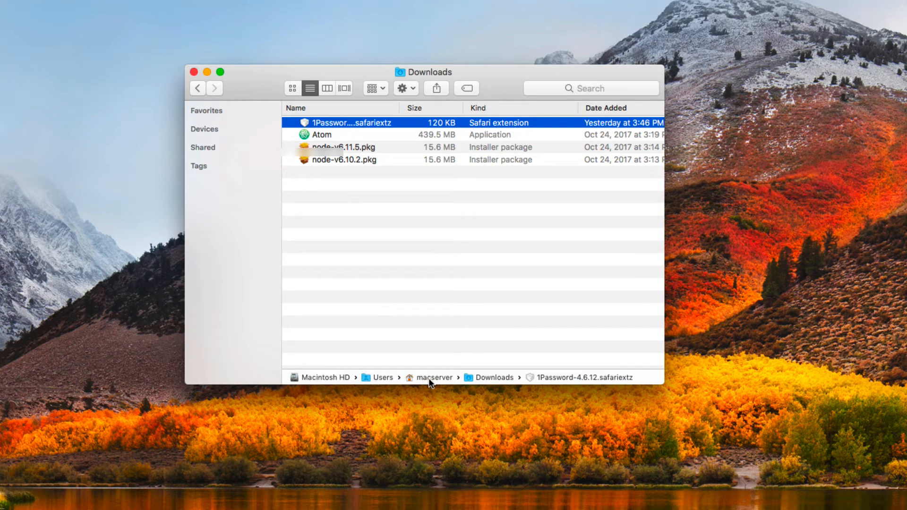
{"action": "mouse_move", "coordinate": [495, 383]}
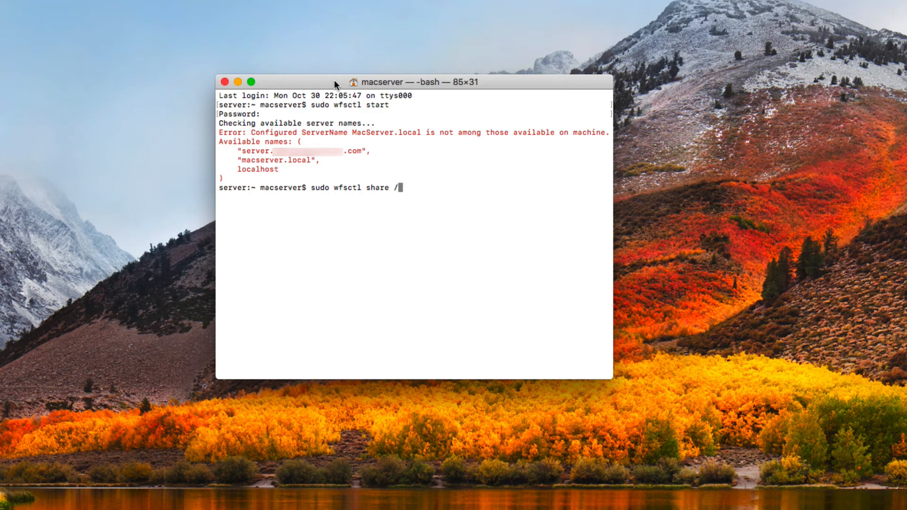
Complete the path /Users/macserver/Downloads to create the Downloads share point
{"action": "type", "text": "Ussers"}
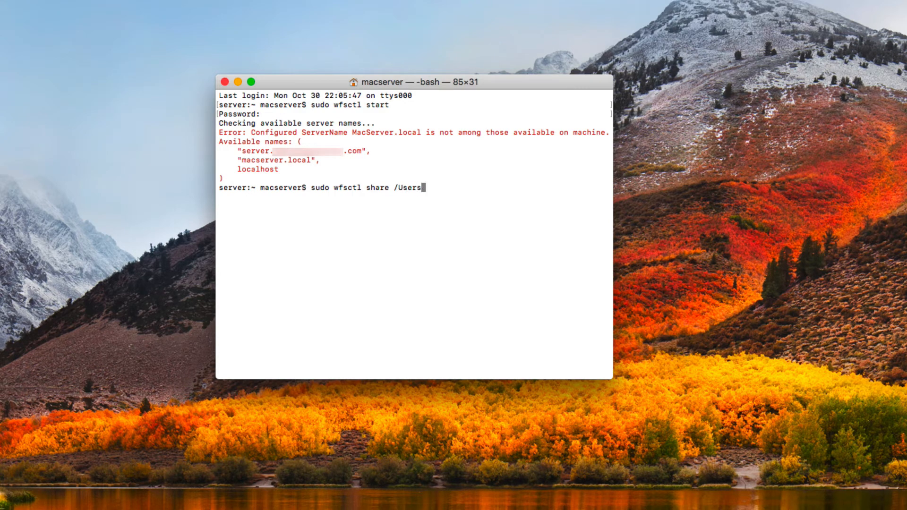
{"action": "type", "text": "/"}
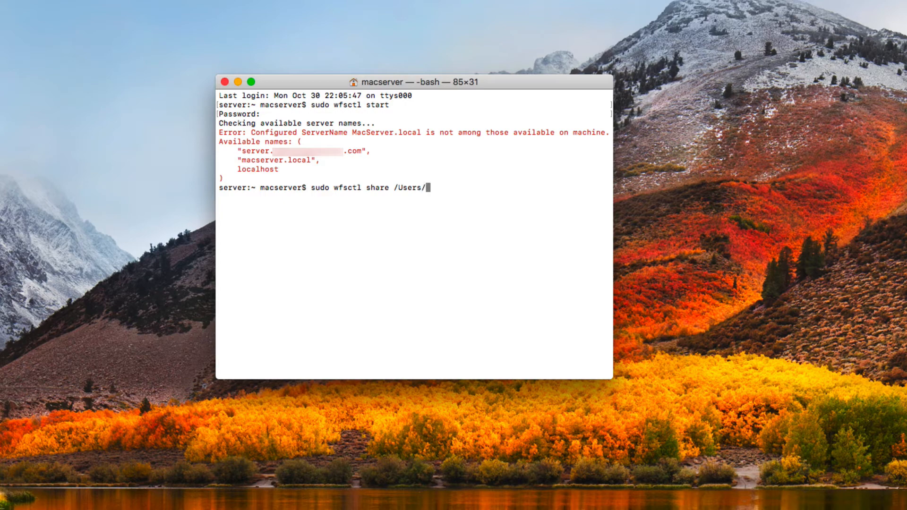
{"action": "type", "text": "macser"}
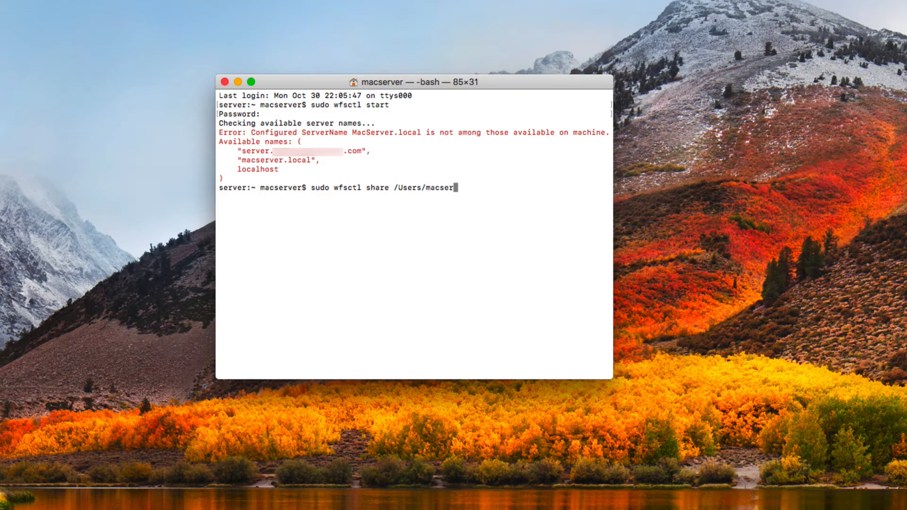
{"action": "type", "text": "Do"}
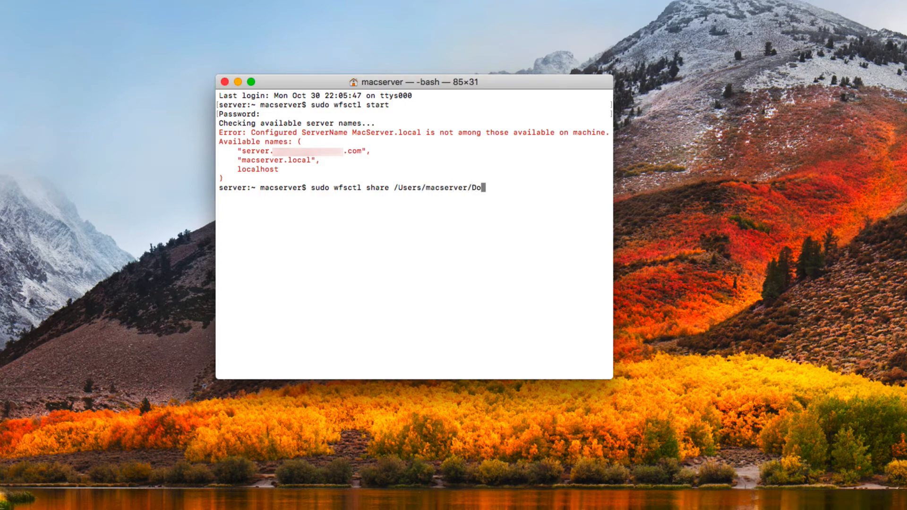
{"action": "type", "text": "wnloads"}
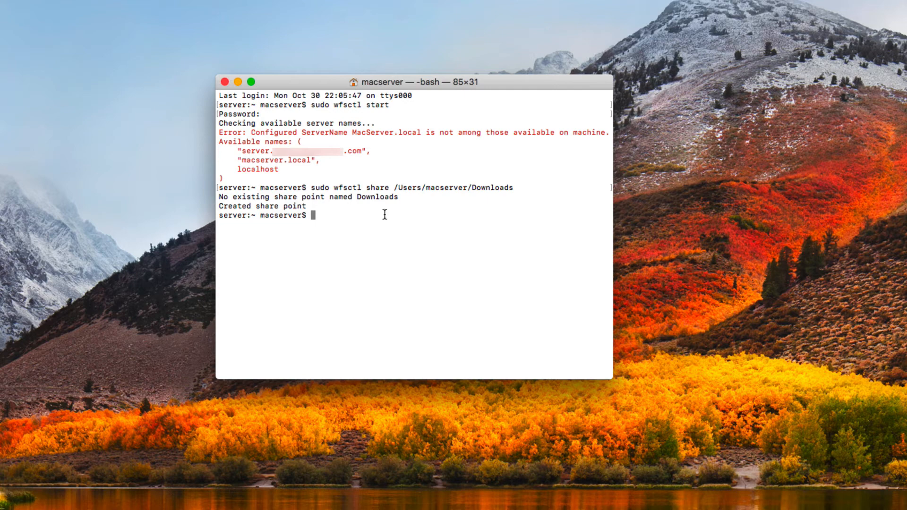
{"action": "mouse_move", "coordinate": [302, 207]}
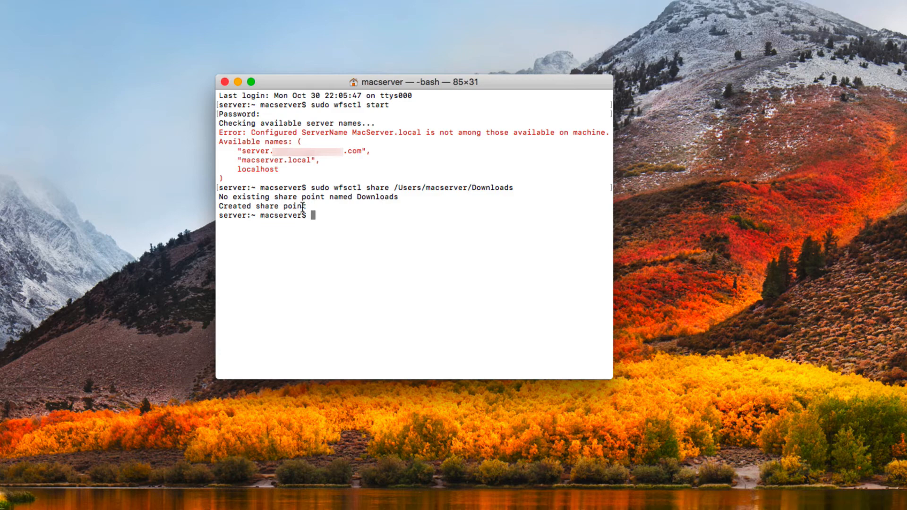
Delete the Downloads share point with sudo wfsctl unshare /Users/macserver/Downloads
{"action": "type", "text": "sudo"}
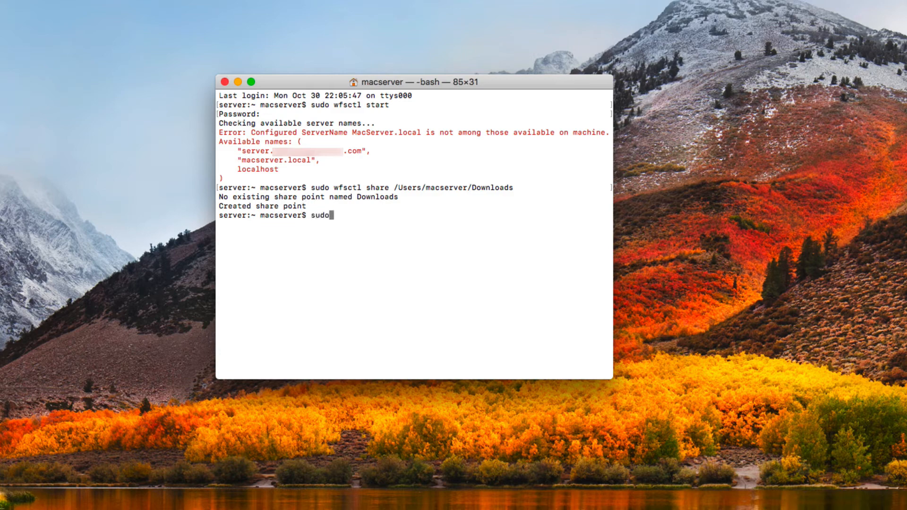
{"action": "type", "text": "wfsctl"}
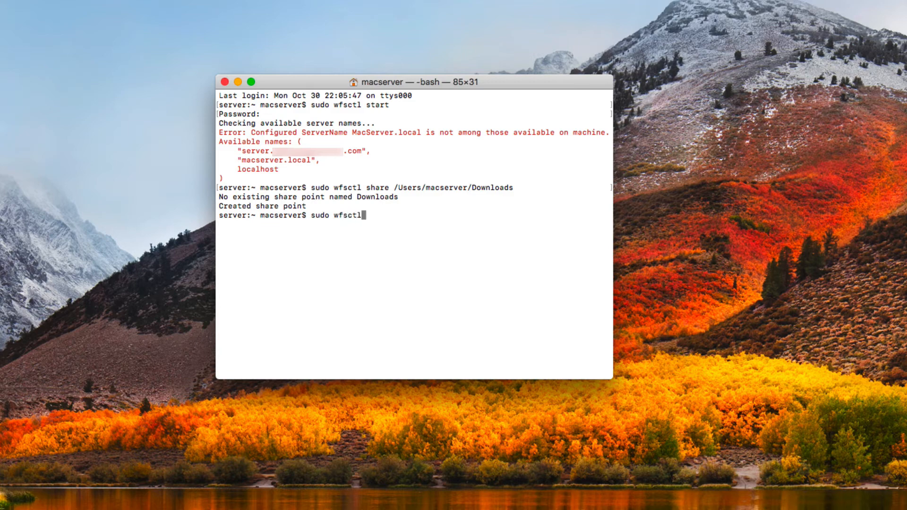
{"action": "type", "text": "unshare"}
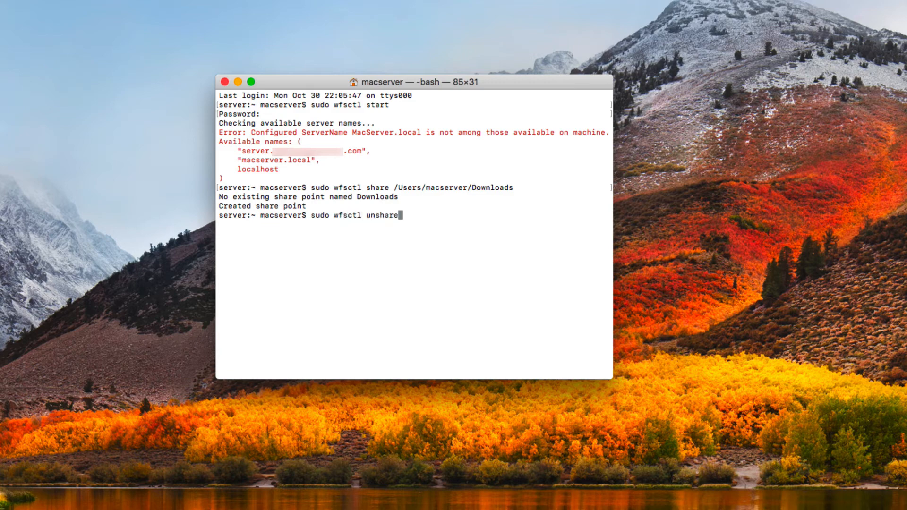
{"action": "type", "text": "/User"}
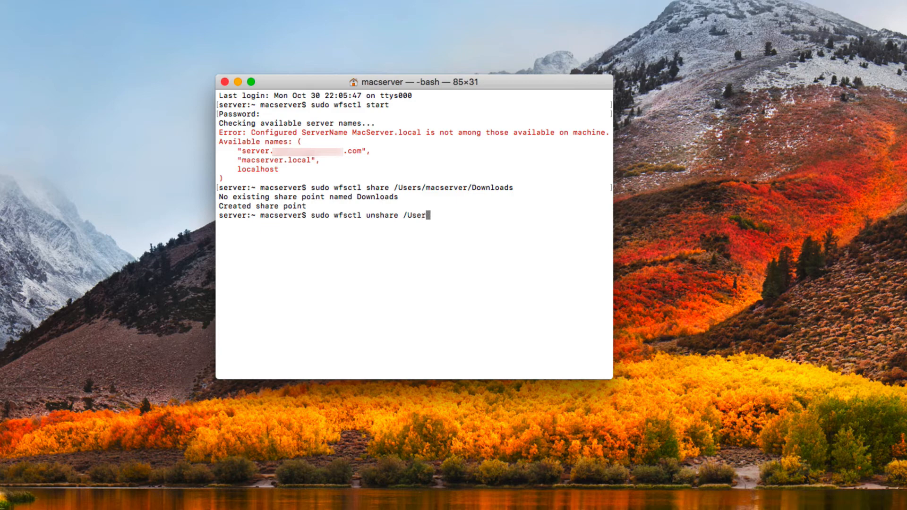
{"action": "type", "text": "s/macserver/"}
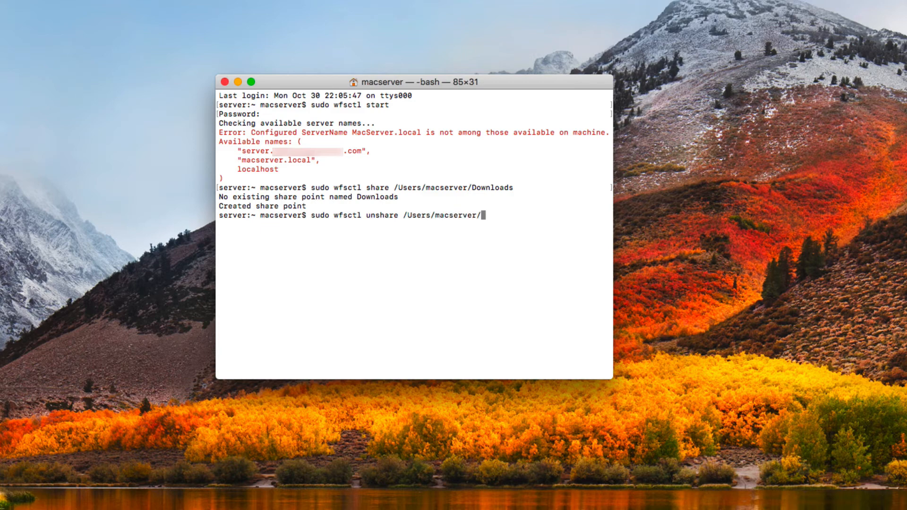
{"action": "type", "text": "Download"}
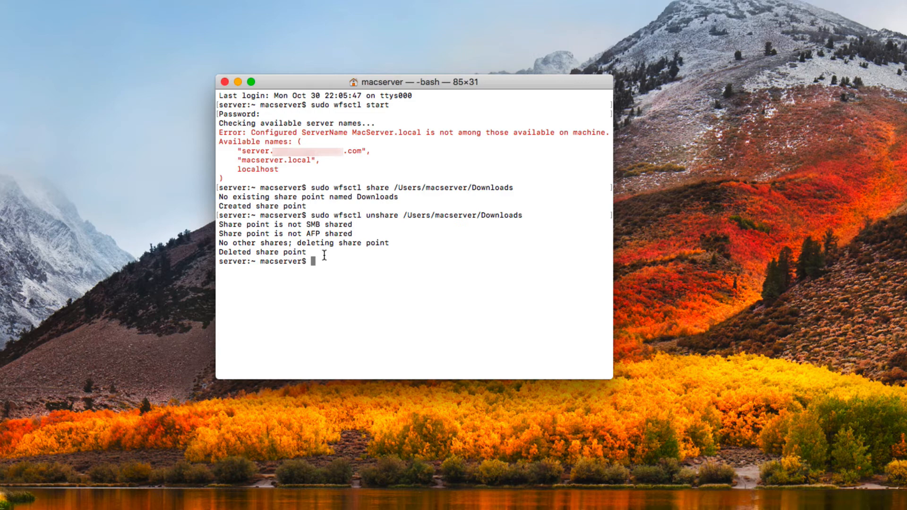
Run sudo wfsctl diagnose and review the documents share, user and server addresses
{"action": "type", "text": "sudo"}
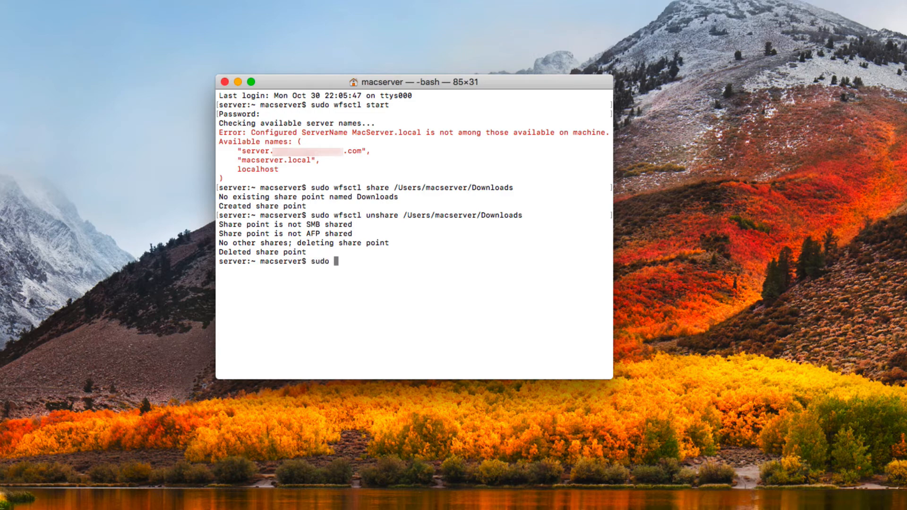
{"action": "type", "text": "wfsctl"}
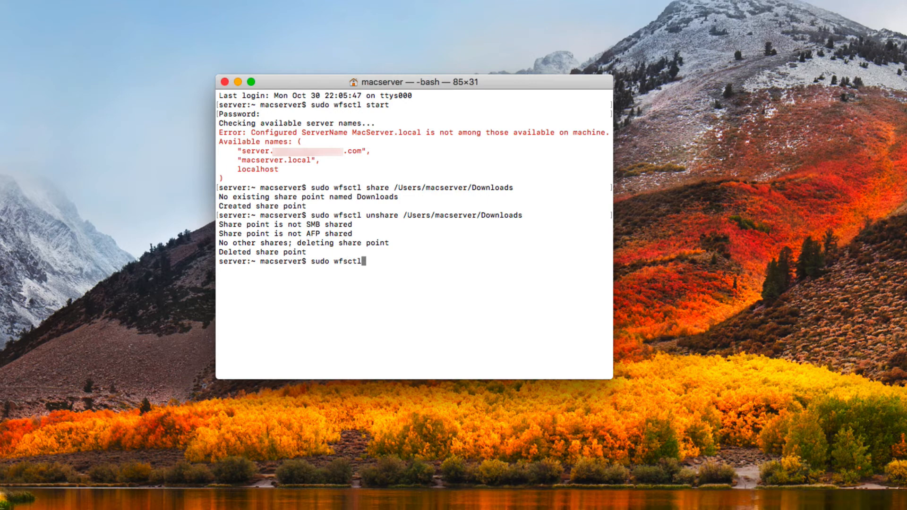
{"action": "type", "text": "diagnose"}
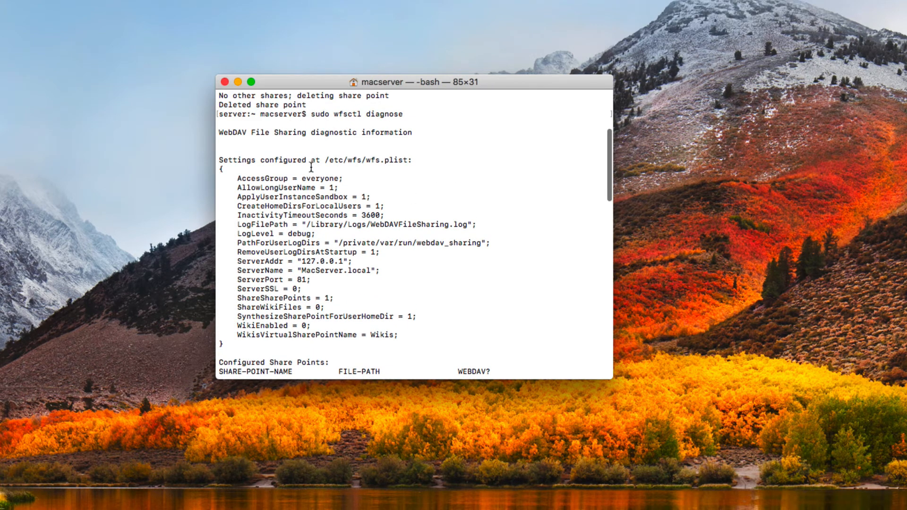
{"action": "mouse_move", "coordinate": [342, 210]}
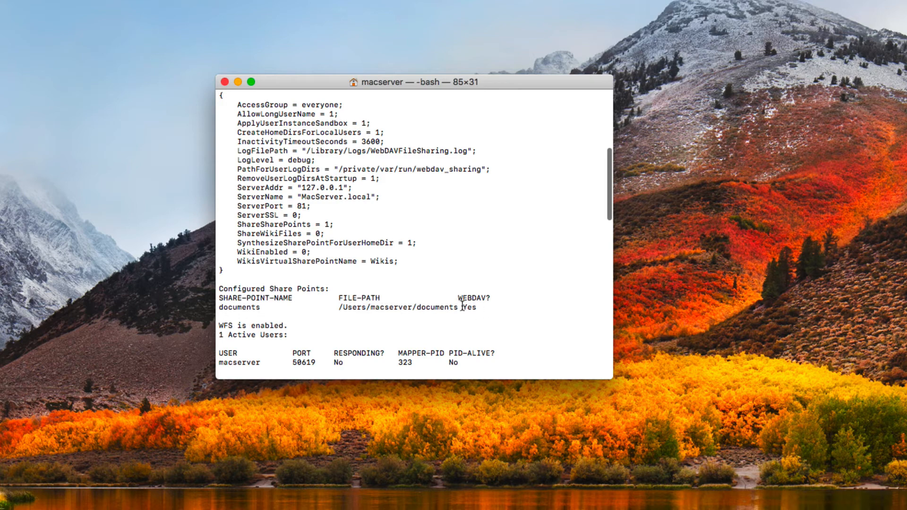
{"action": "scroll", "scroll_direction": "down", "scroll_amount": 3}
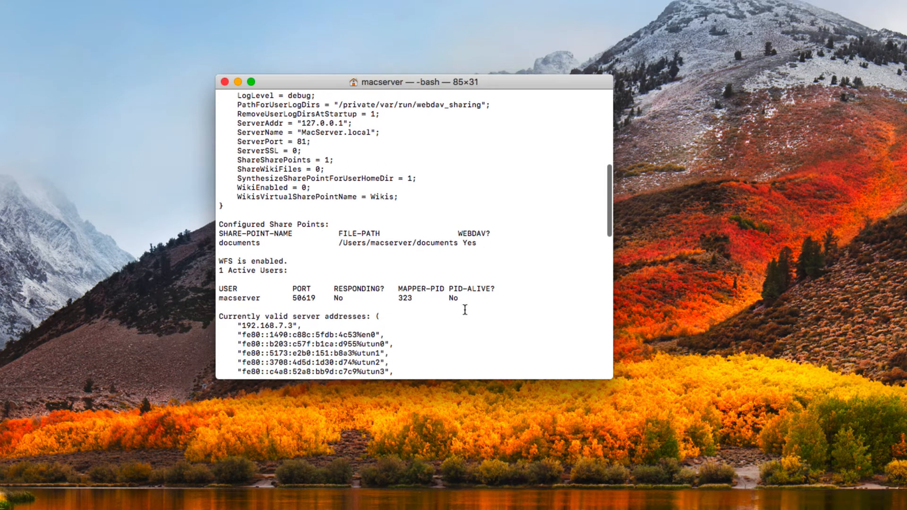
{"action": "mouse_move", "coordinate": [297, 307]}
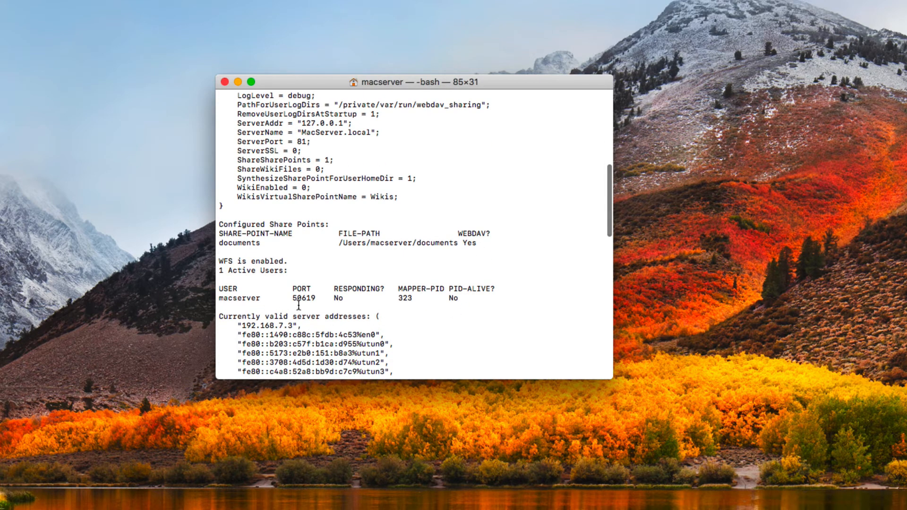
{"action": "scroll", "scroll_direction": "down", "scroll_amount": 3}
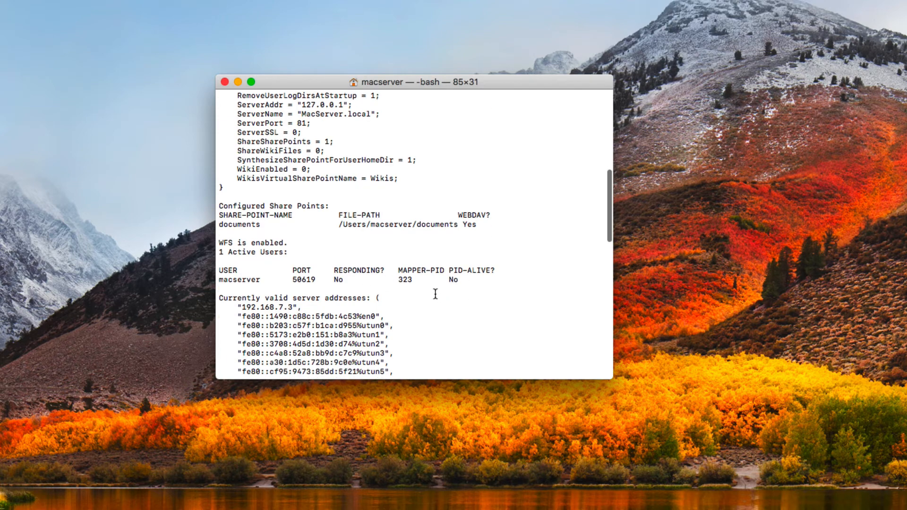
{"action": "scroll", "scroll_direction": "down", "scroll_amount": 3}
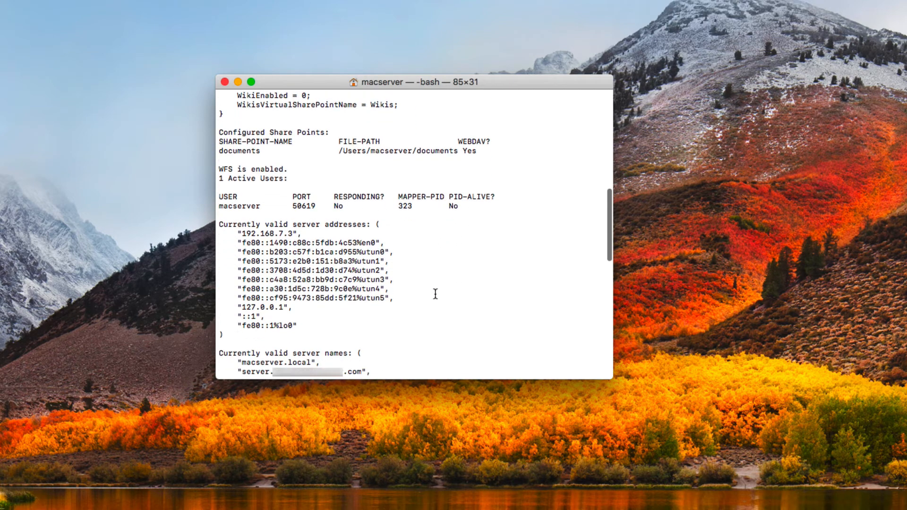
{"action": "scroll", "scroll_direction": "down", "scroll_amount": 3}
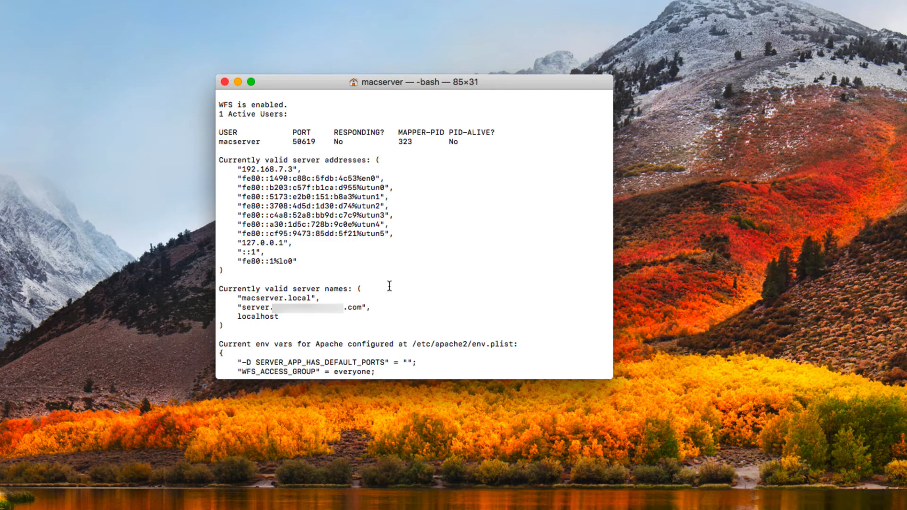
{"action": "mouse_move", "coordinate": [270, 309]}
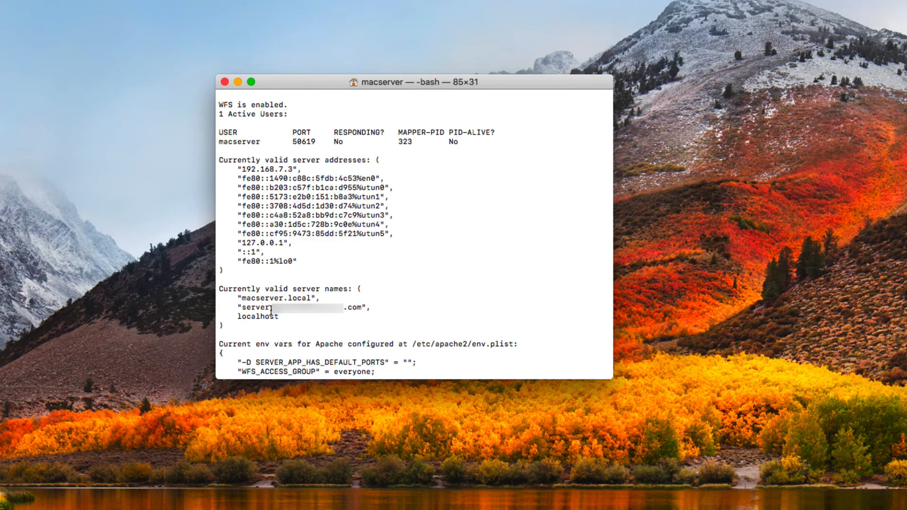
{"action": "mouse_move", "coordinate": [417, 302]}
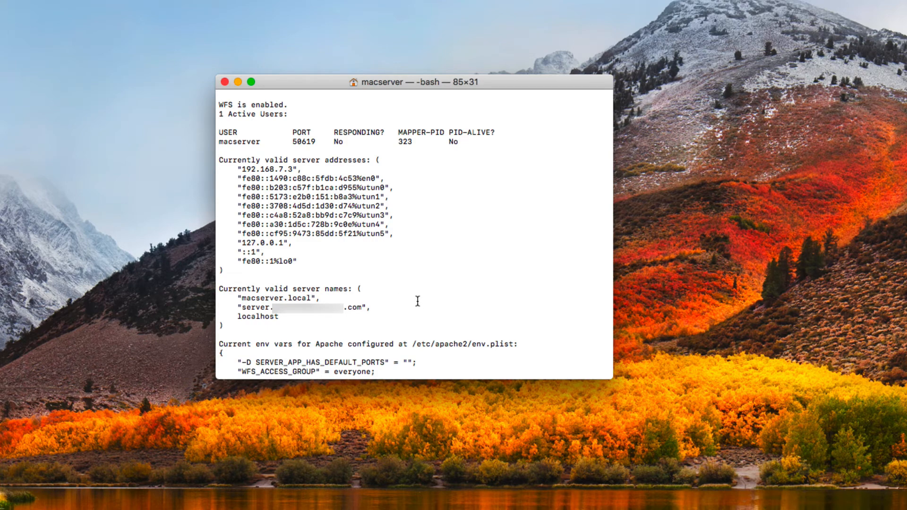
{"action": "scroll", "scroll_direction": "down", "scroll_amount": 3}
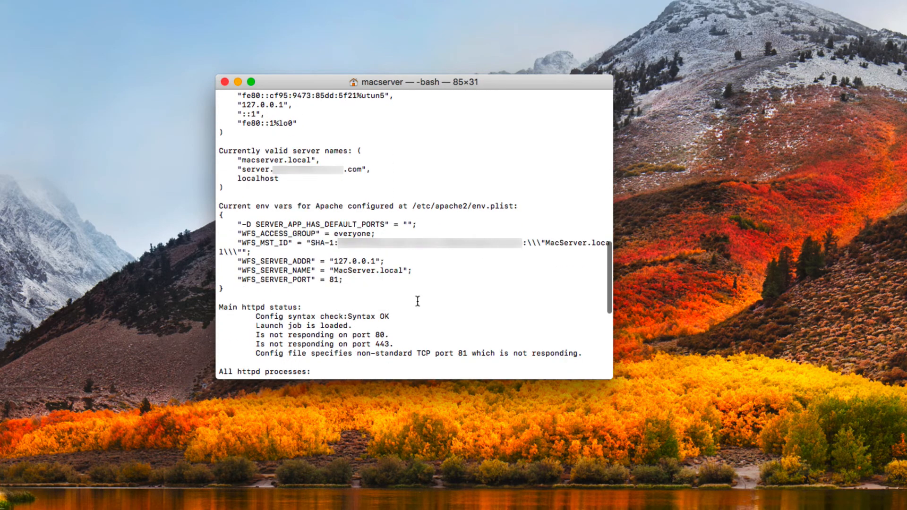
{"action": "scroll", "scroll_direction": "down", "scroll_amount": 3}
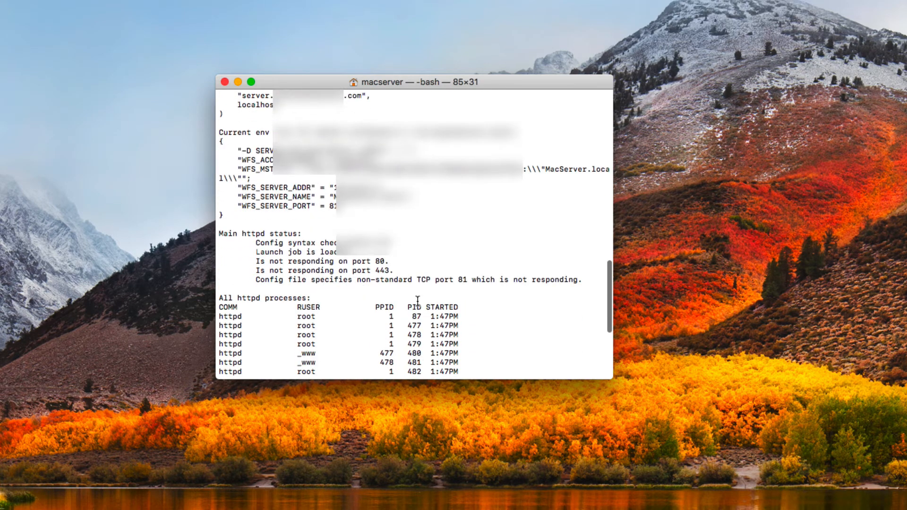
{"action": "scroll", "scroll_direction": "down", "scroll_amount": 3}
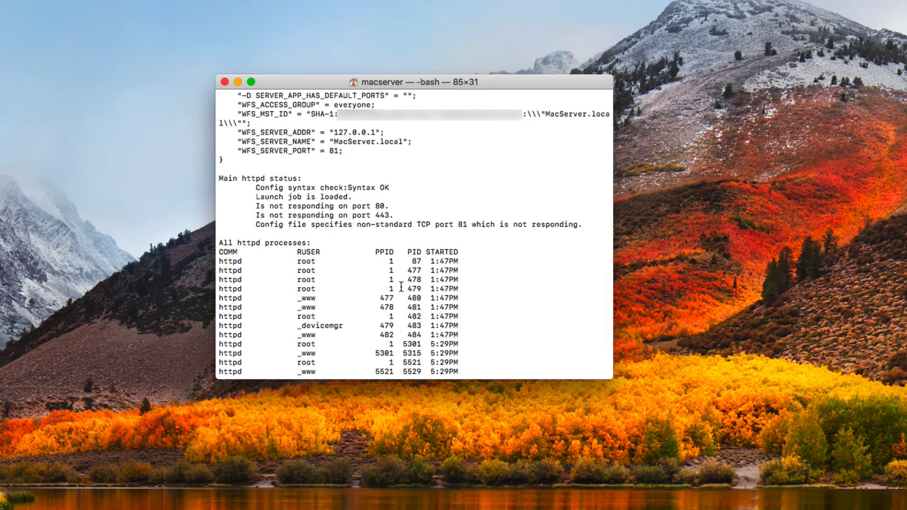
{"action": "mouse_move", "coordinate": [384, 205]}
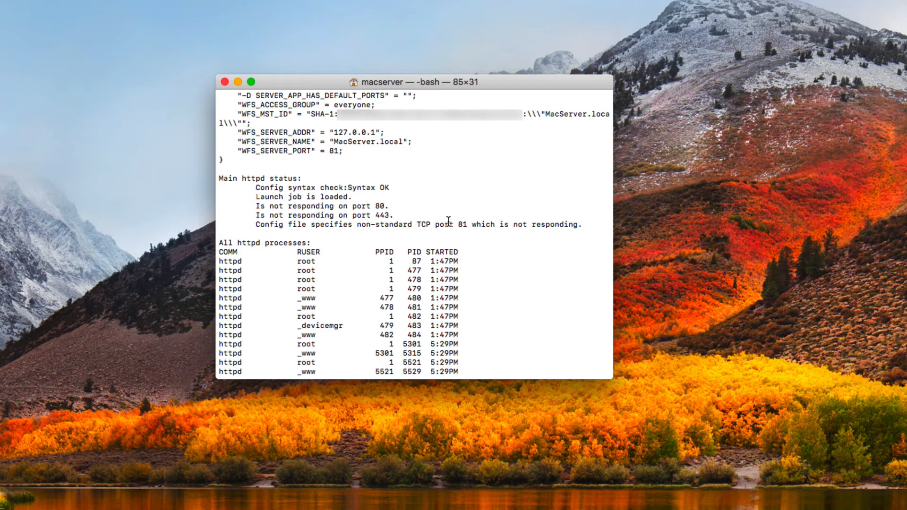
{"action": "mouse_move", "coordinate": [470, 229]}
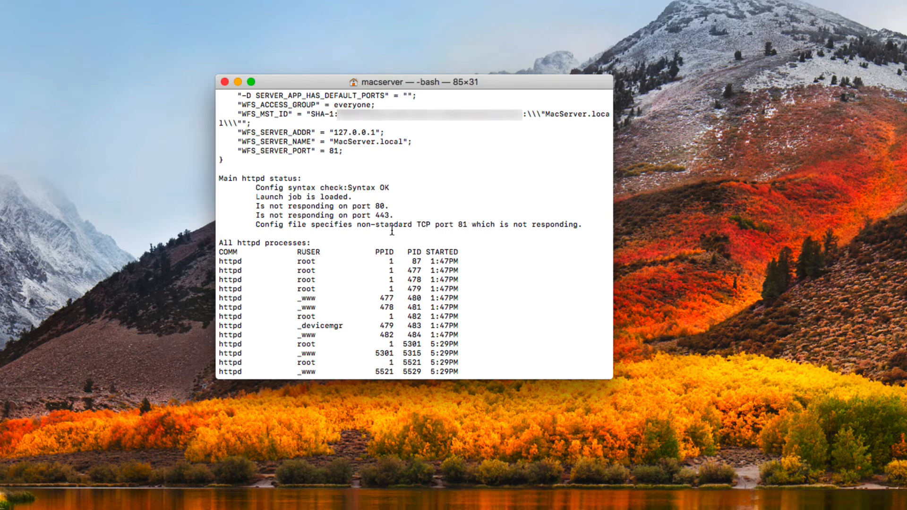
{"action": "mouse_move", "coordinate": [407, 225]}
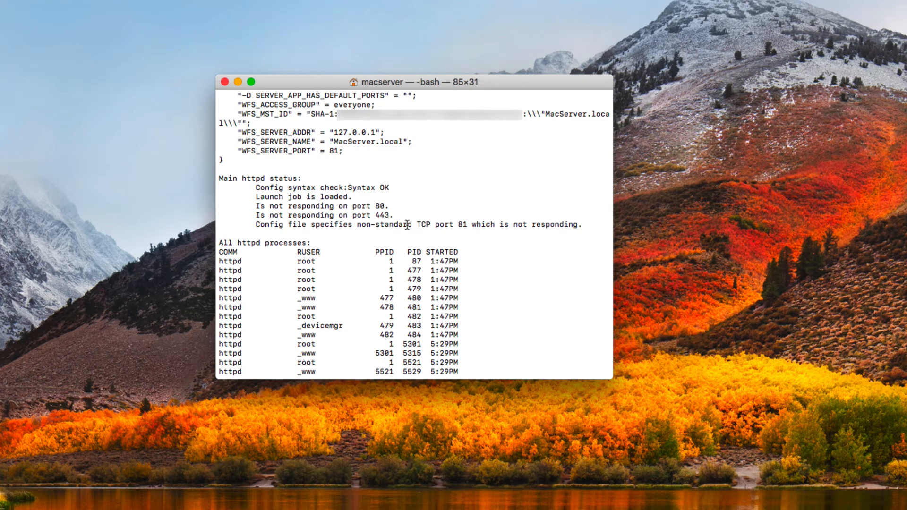
{"action": "mouse_move", "coordinate": [407, 231]}
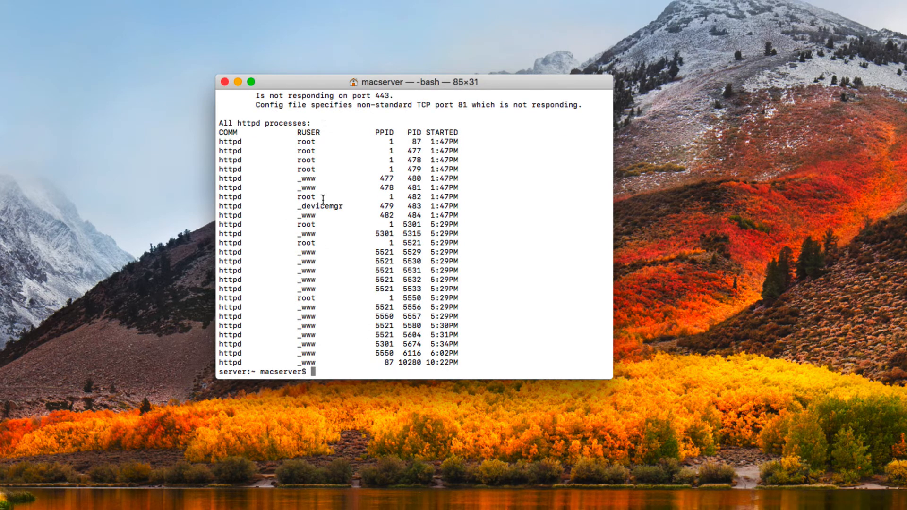
{"action": "mouse_move", "coordinate": [349, 173]}
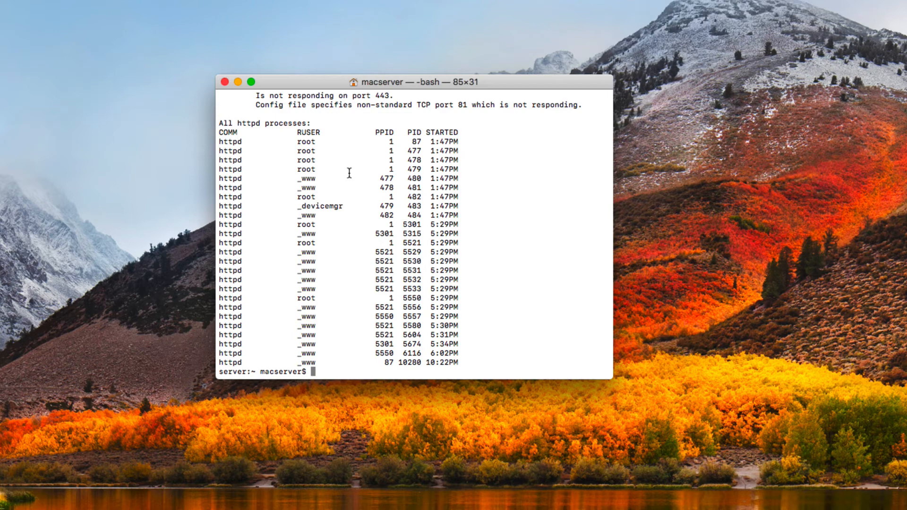
Run 'sudo wfsctl man' to print start, stop, status, shares, share/unshare and diagnose usage
{"action": "type", "text": "sudo"}
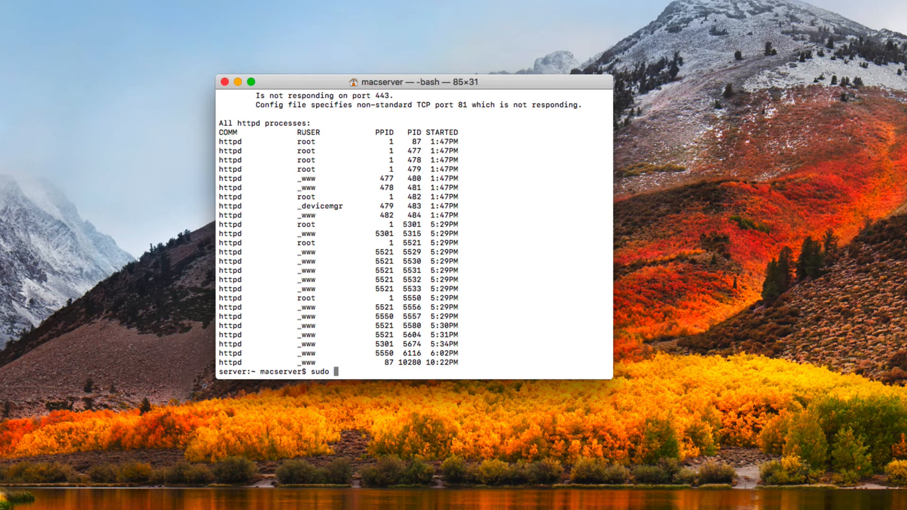
{"action": "type", "text": "wfs"}
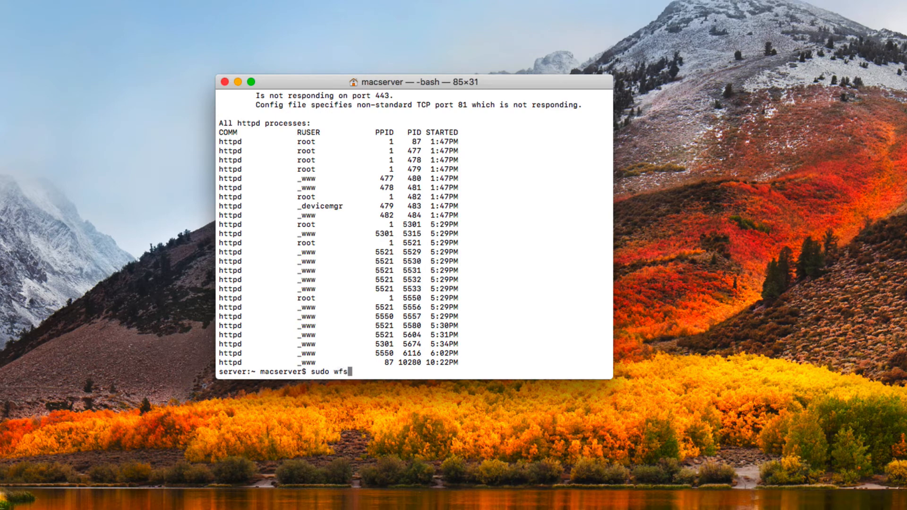
{"action": "type", "text": "ctl man"}
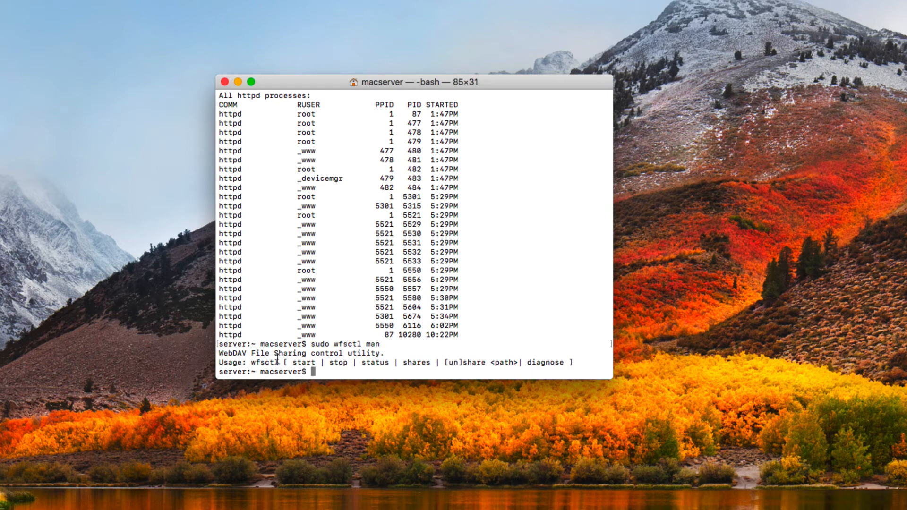
{"action": "mouse_move", "coordinate": [385, 363]}
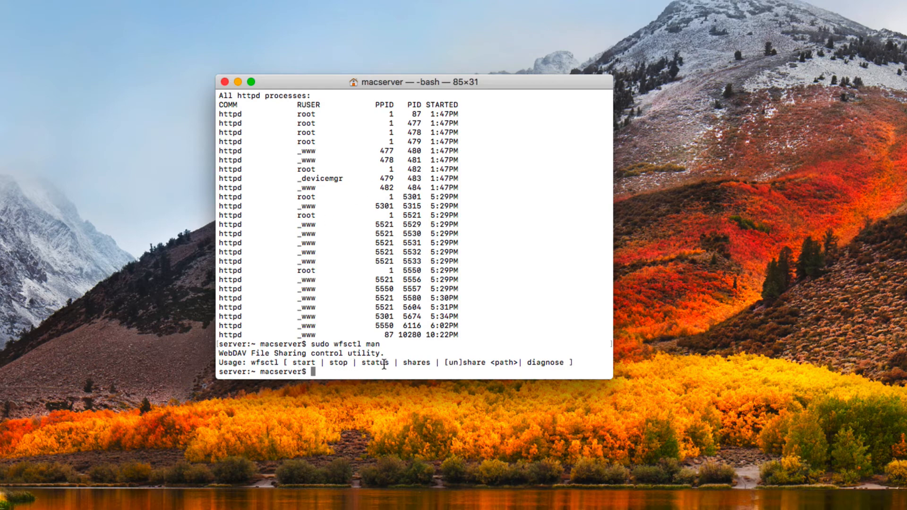
{"action": "mouse_move", "coordinate": [506, 363]}
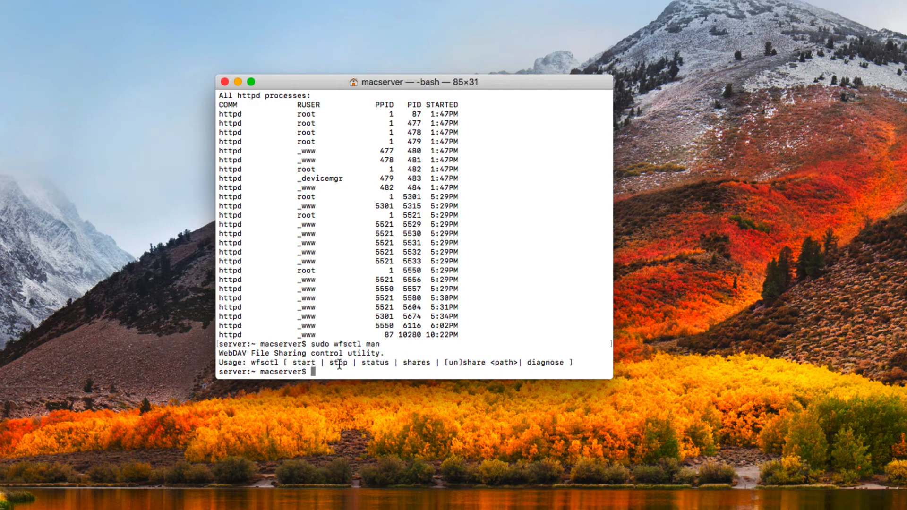
{"action": "mouse_move", "coordinate": [425, 346]}
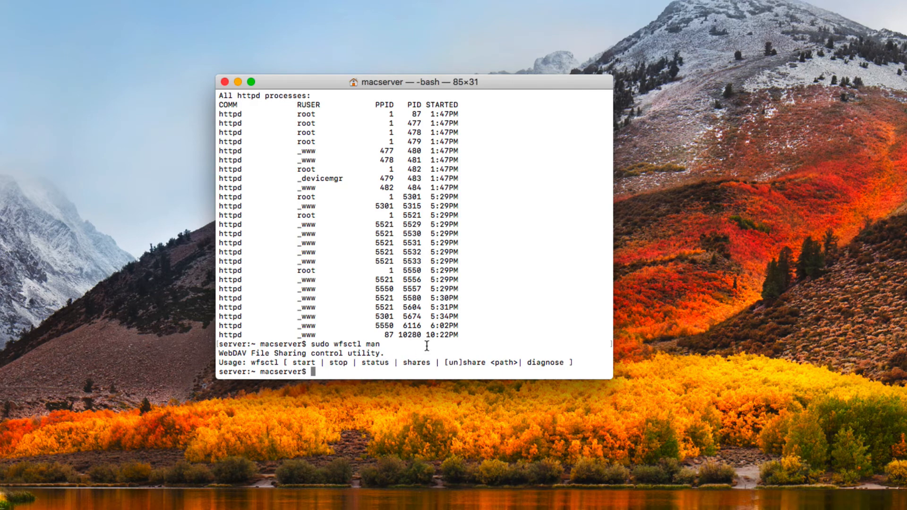
Enter 'sudo wfsctl status' at the prompt to check WebDAV sharing status
{"action": "type", "text": "sudo"}
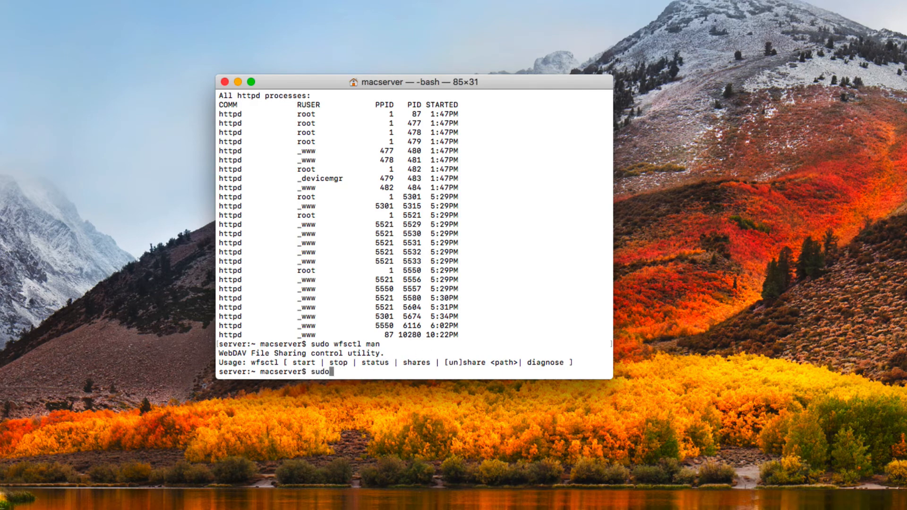
{"action": "type", "text": "wfsctl"}
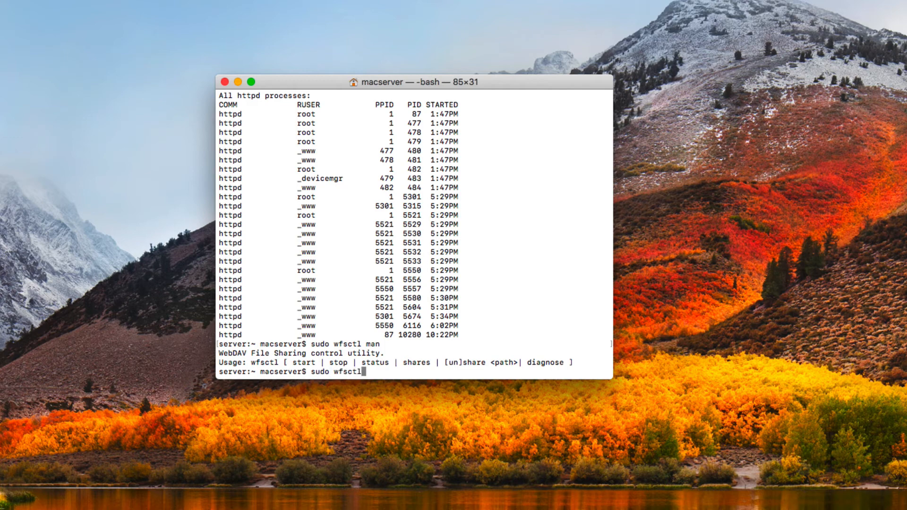
{"action": "type", "text": "status"}
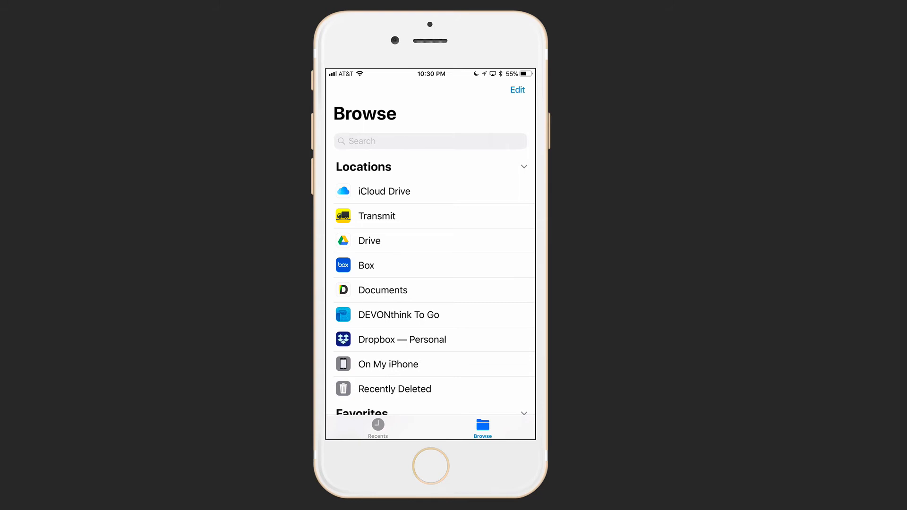
Start a Transmit Quick Connect from Files using the WebDAV via HTTPS protocol
{"action": "left_click", "coordinate": [377, 216]}
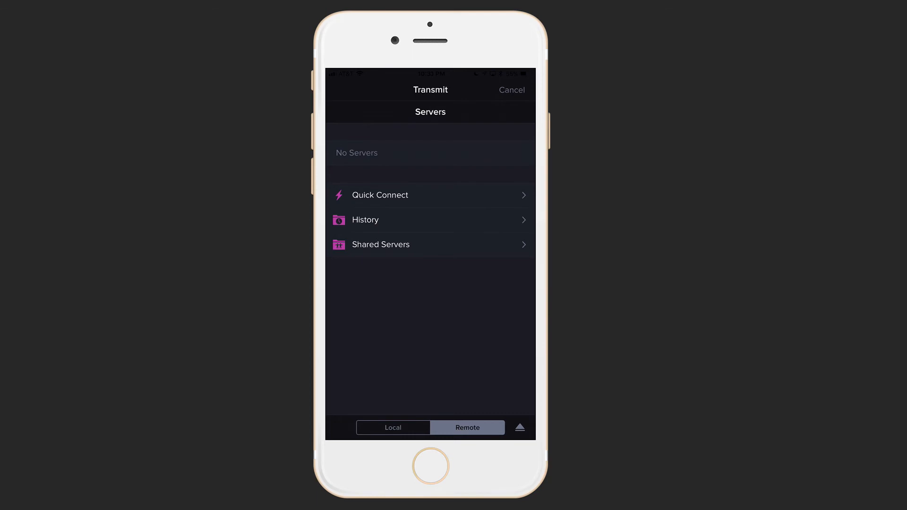
{"action": "left_click", "coordinate": [380, 195]}
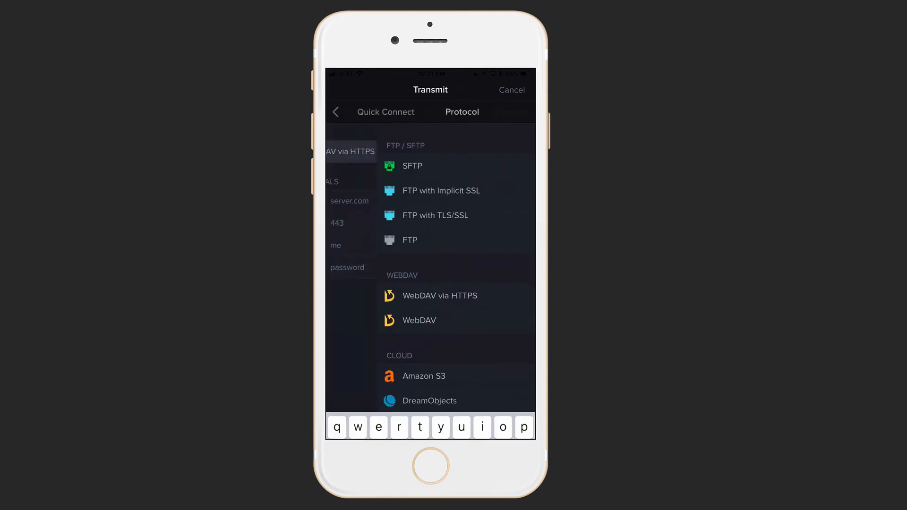
{"action": "left_click", "coordinate": [440, 296]}
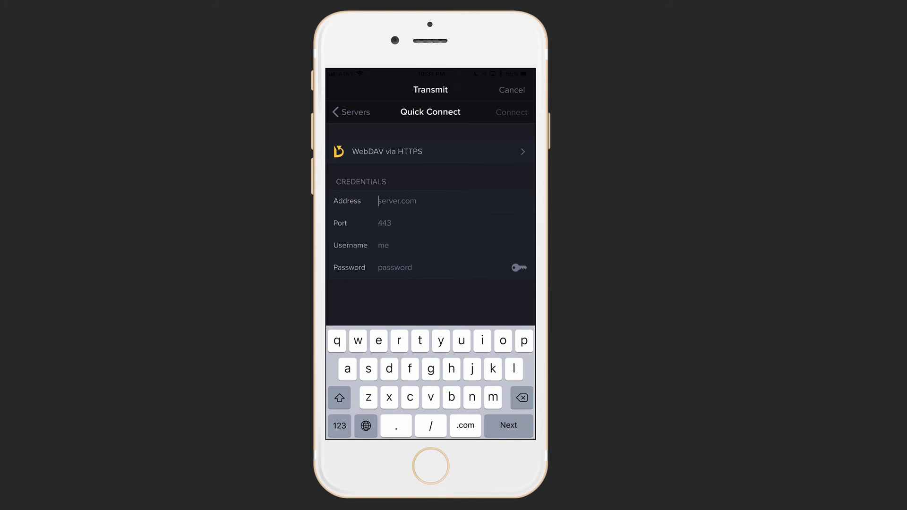
Fill in the server address, port 443, username macserver and password
{"action": "type", "text": "https"}
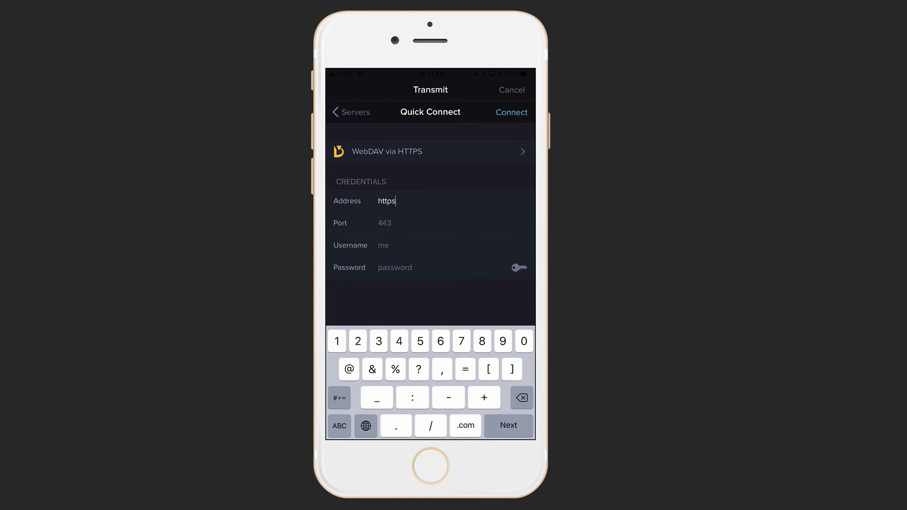
{"action": "type", "text": "://"}
{"action": "left_click", "coordinate": [431, 246]}
{"action": "type", "text": "macserver"}
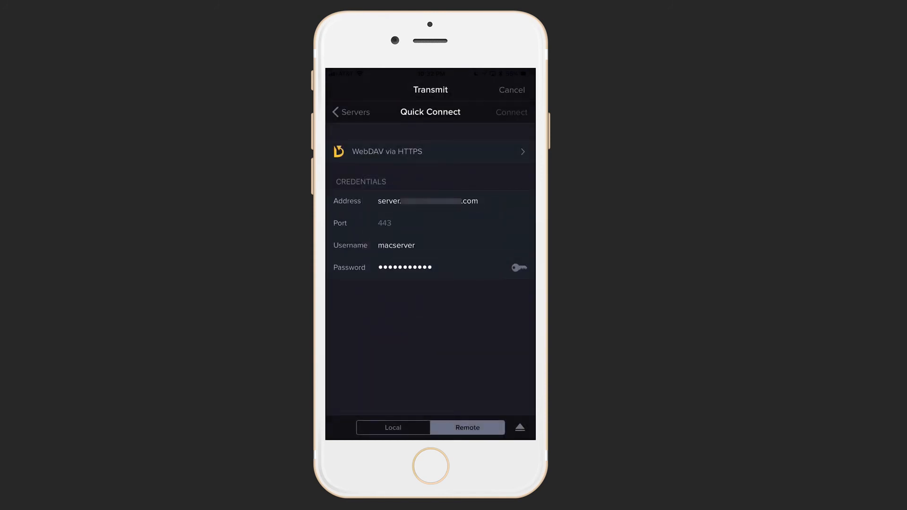
Connect to the WebDAV server and browse the Documents share's plist and conf files
{"action": "left_click", "coordinate": [512, 112]}
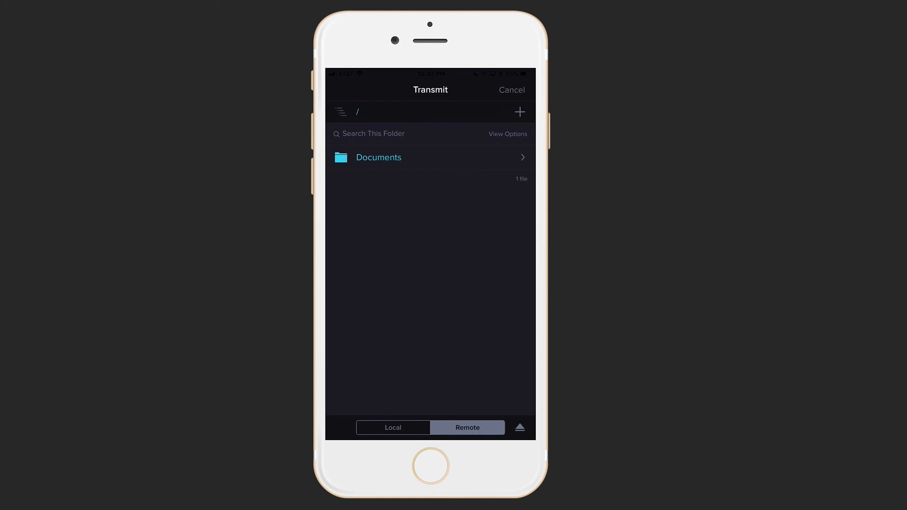
{"action": "left_click", "coordinate": [379, 157]}
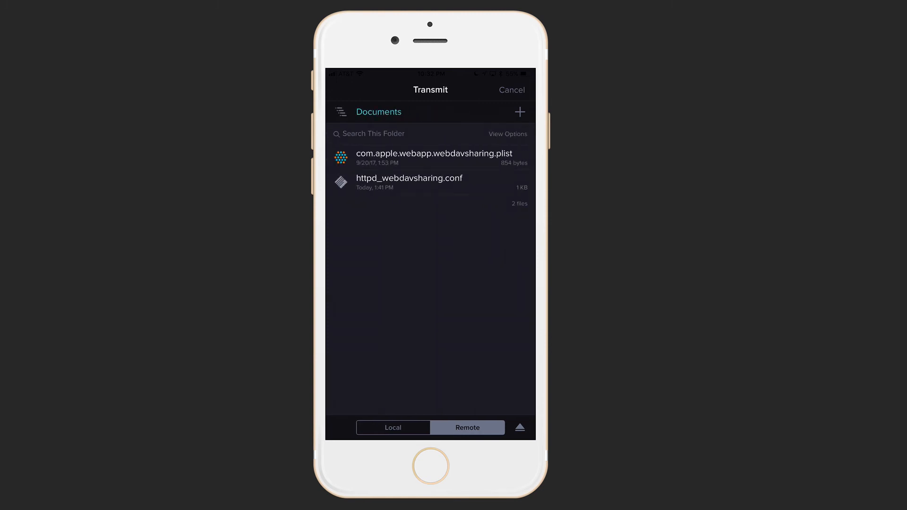